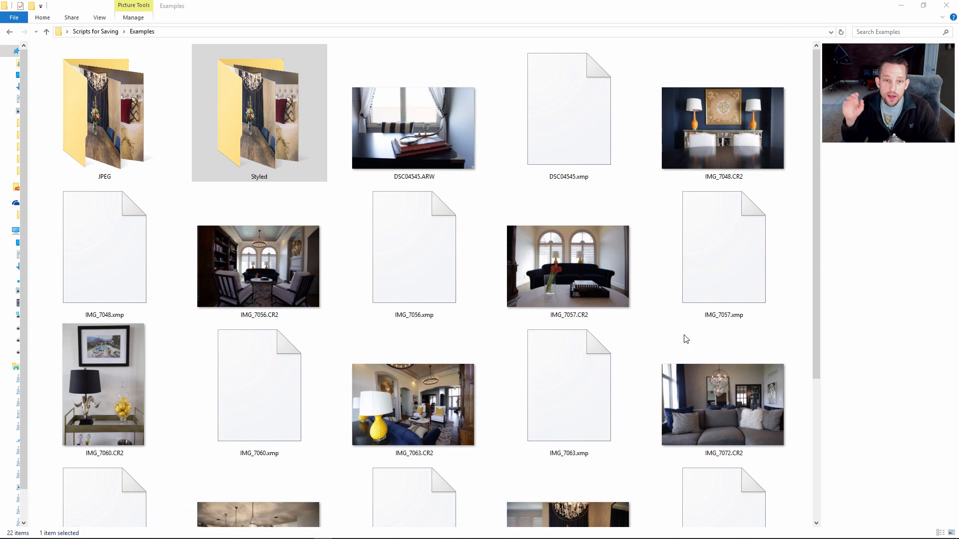
Step: Open the raw photos in Camera Raw and review IMG_7048, IMG_7056 and IMG_7057
left_click(414, 246)
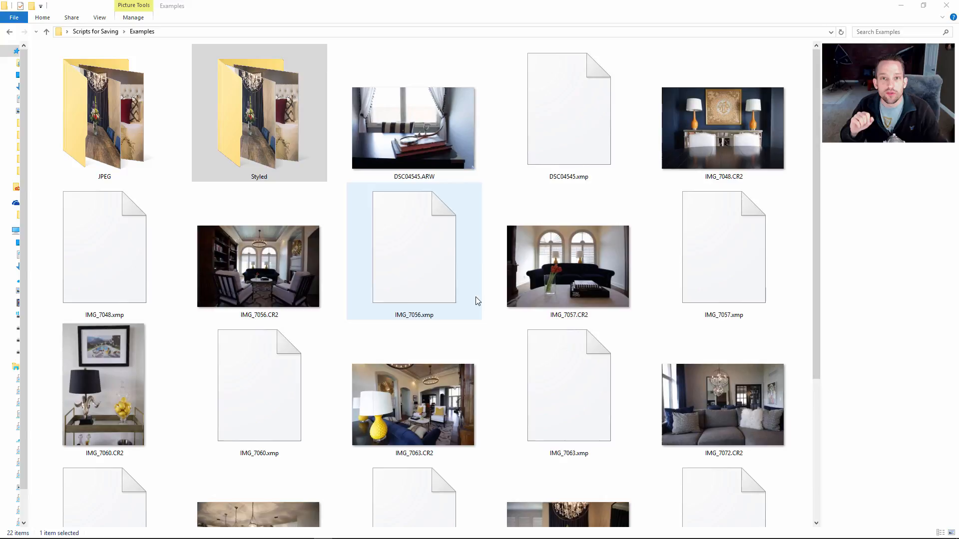
double_click(413, 128)
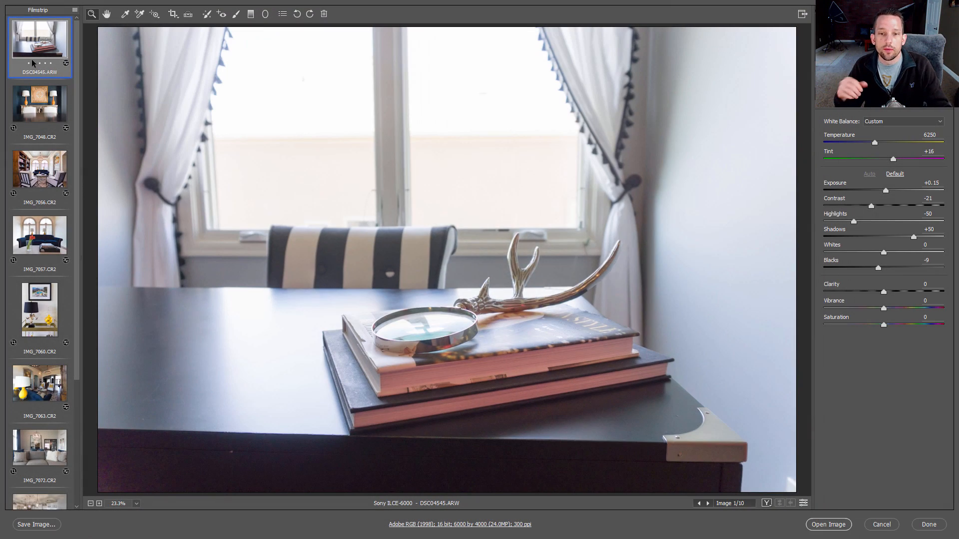
mouse_move(38, 150)
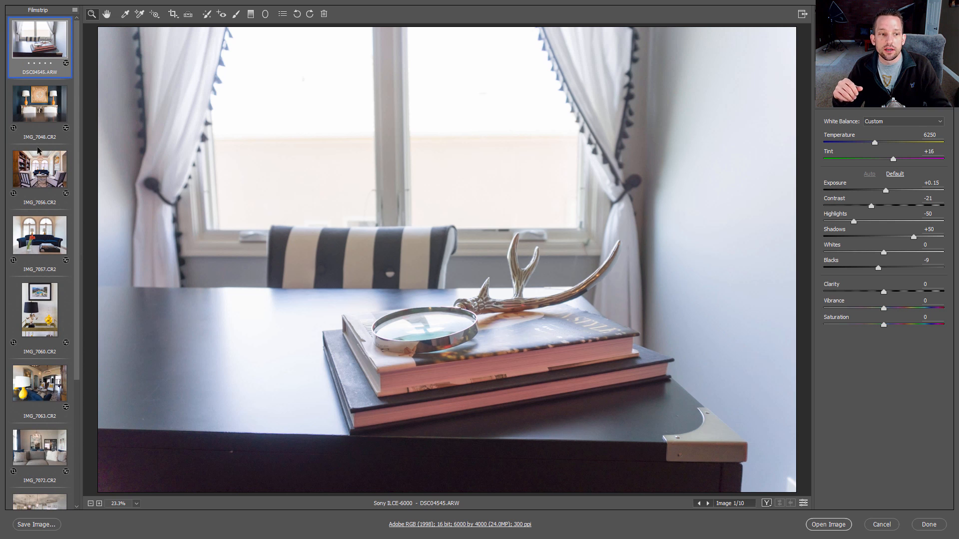
left_click(39, 111)
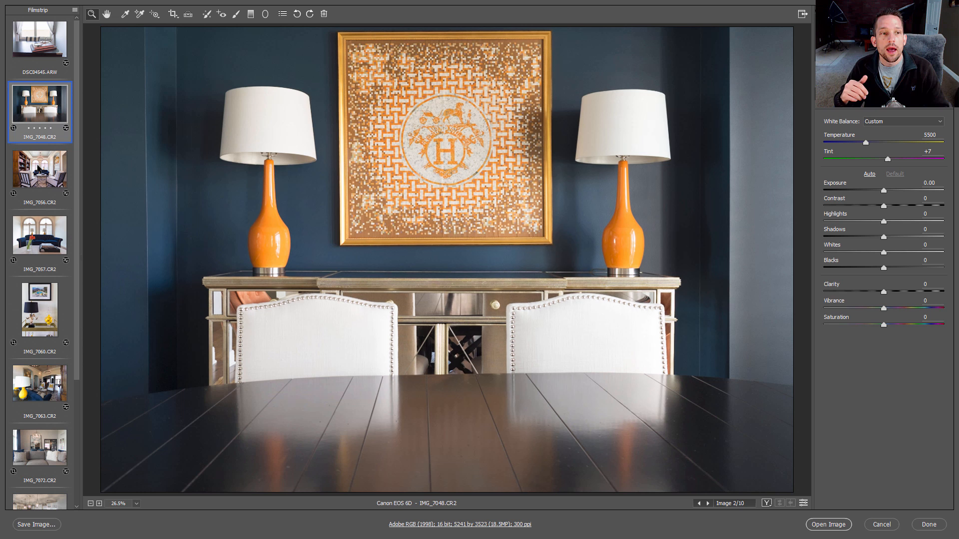
left_click(39, 169)
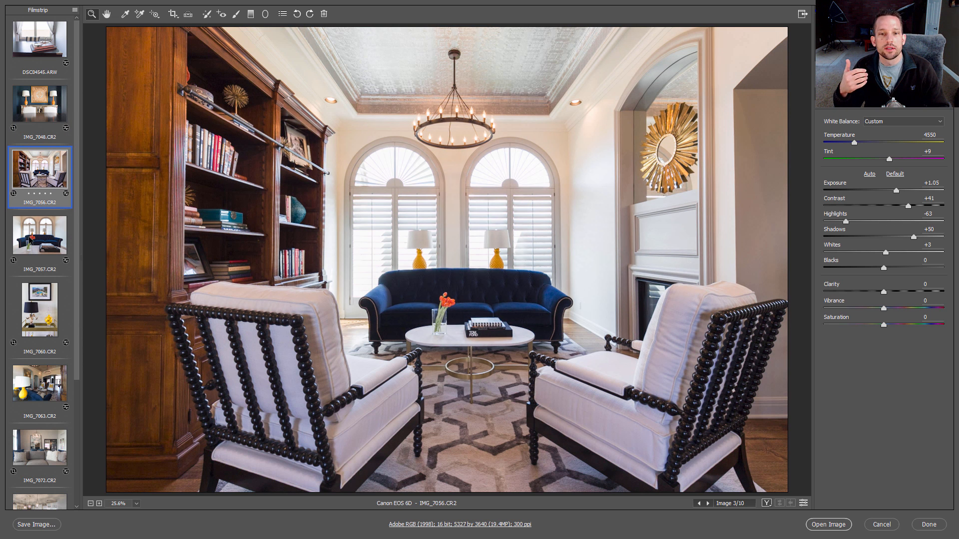
left_click(903, 120)
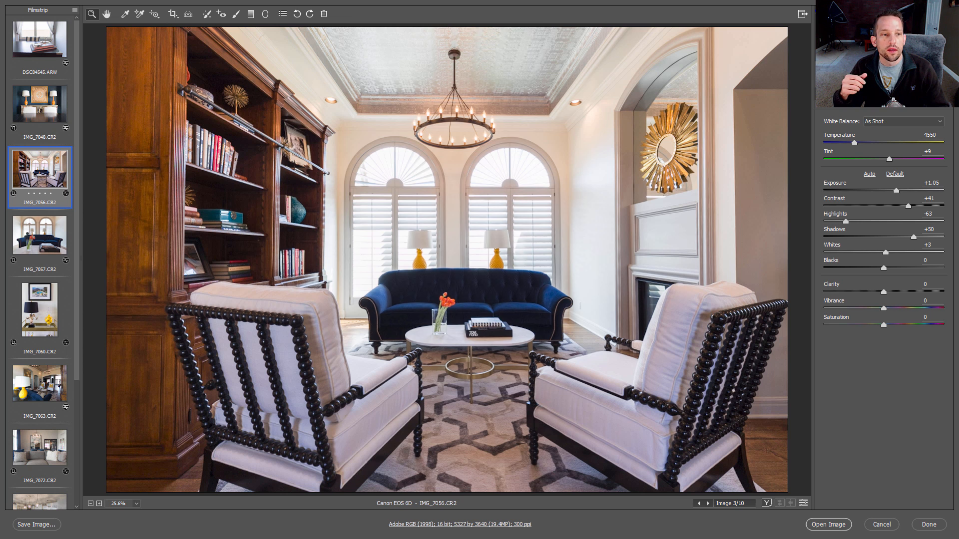
left_click(39, 234)
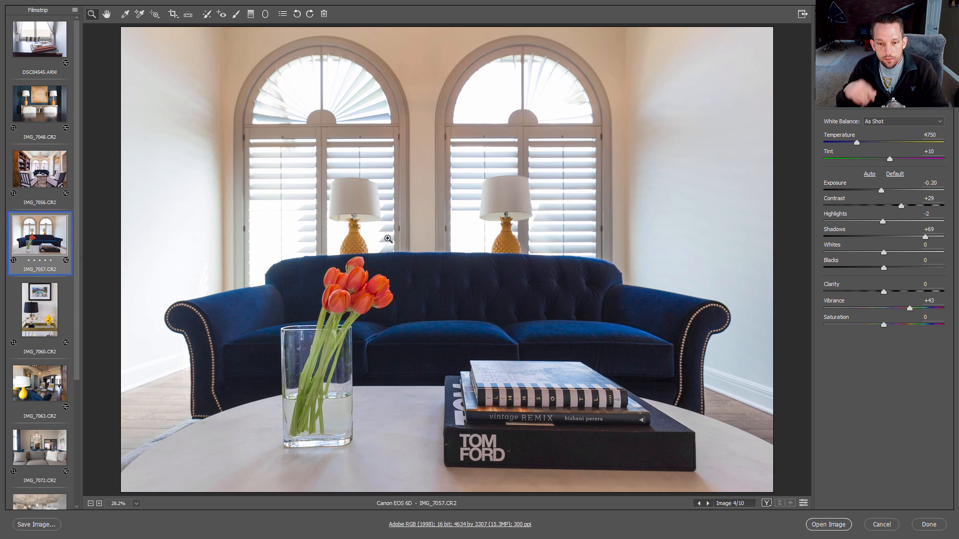
mouse_move(928, 525)
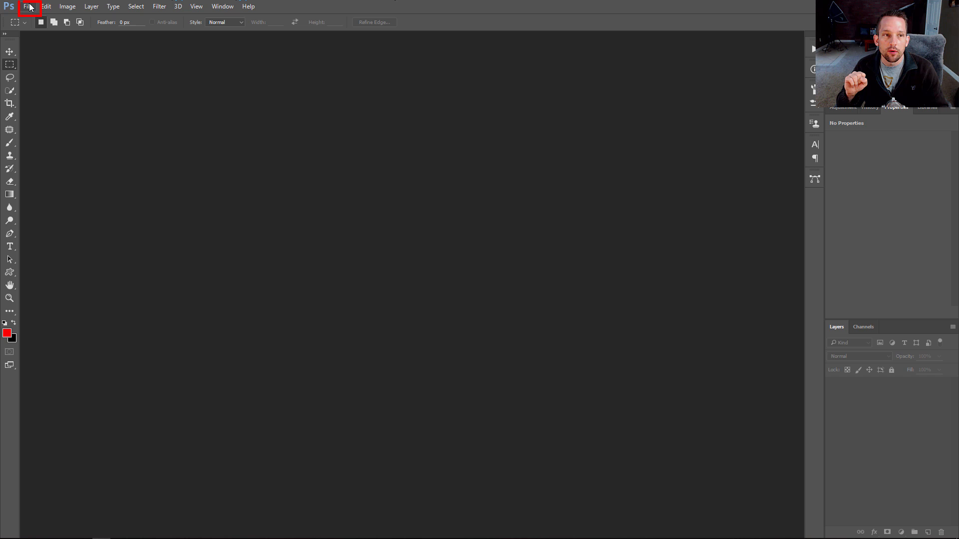
Step: Launch the Image Processor script from File > Scripts
left_click(28, 6)
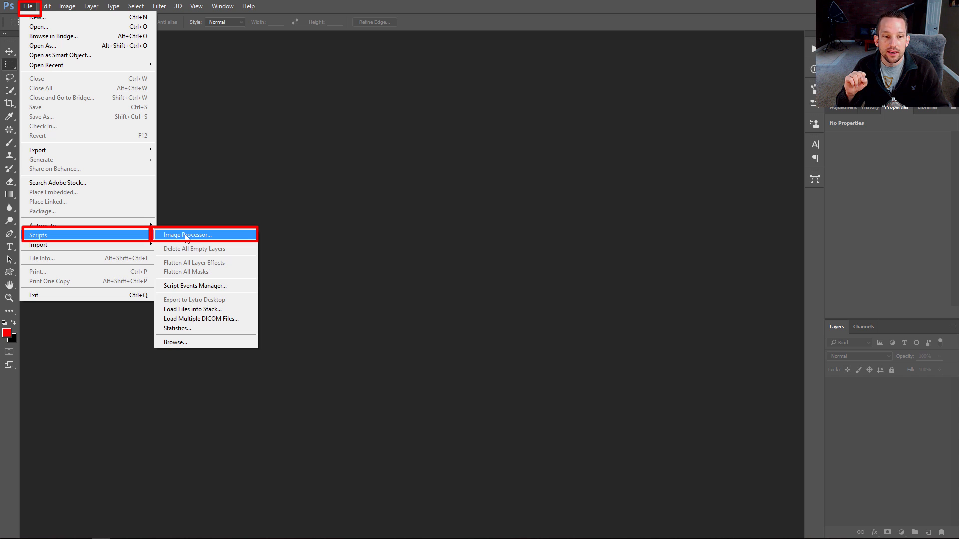
left_click(188, 234)
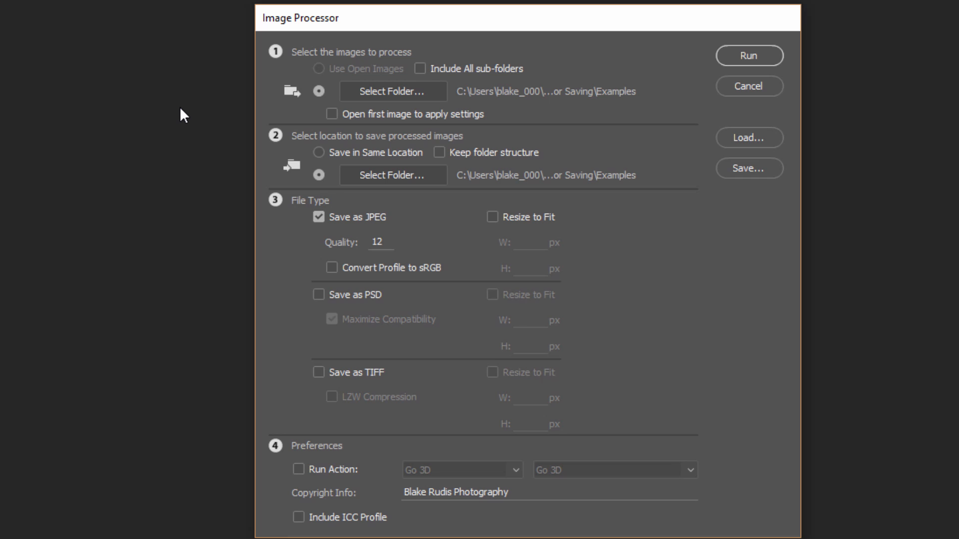
mouse_move(382, 101)
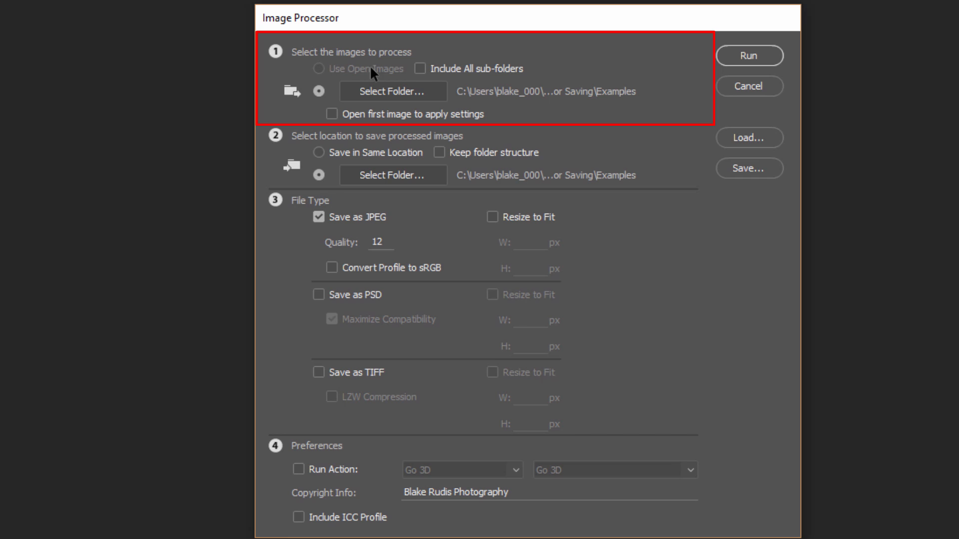
mouse_move(375, 77)
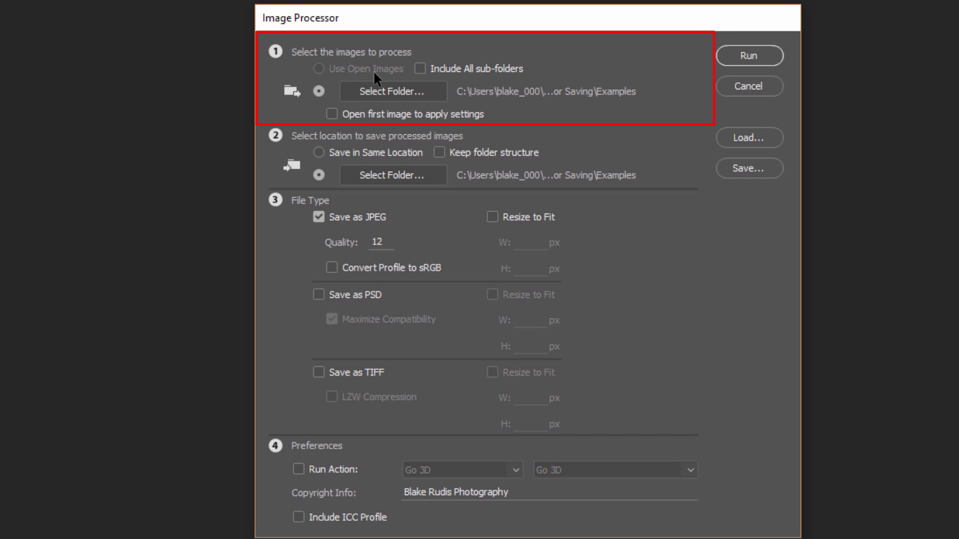
mouse_move(392, 70)
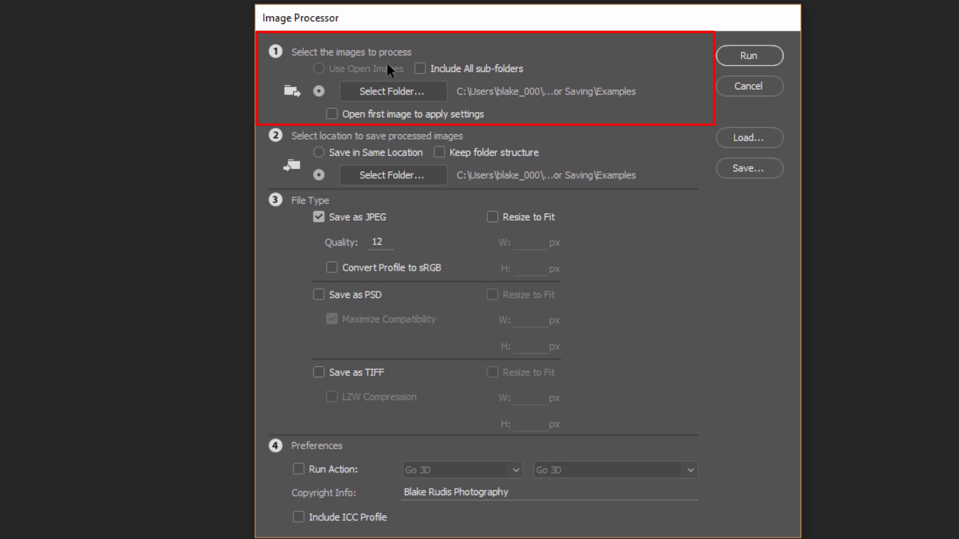
Step: Choose a separate destination folder and browse to Scripts for Saving > Examples
left_click(392, 91)
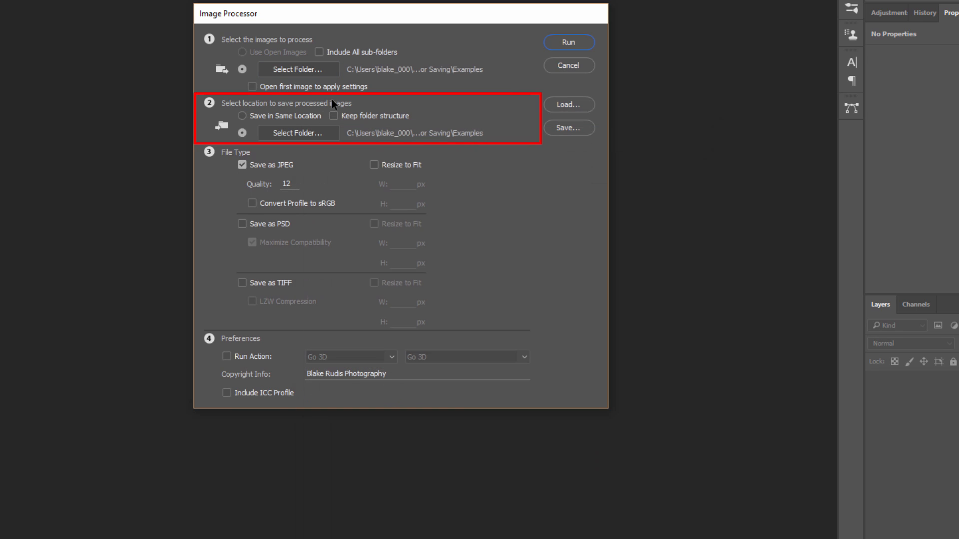
mouse_move(370, 117)
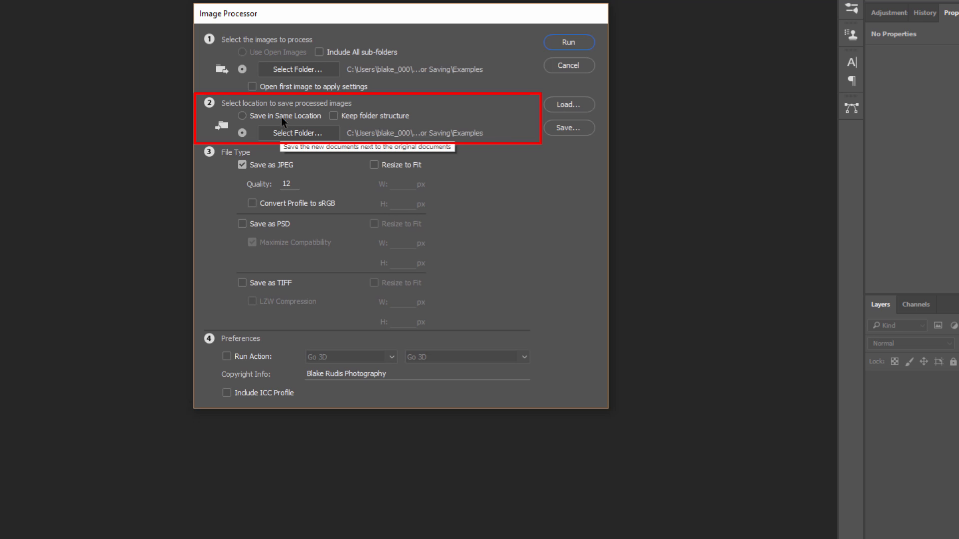
mouse_move(360, 121)
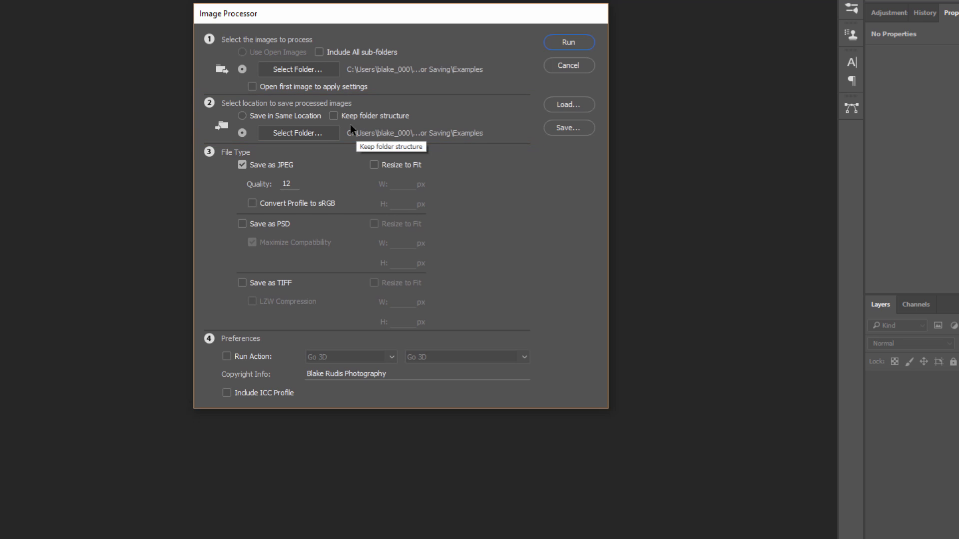
mouse_move(298, 133)
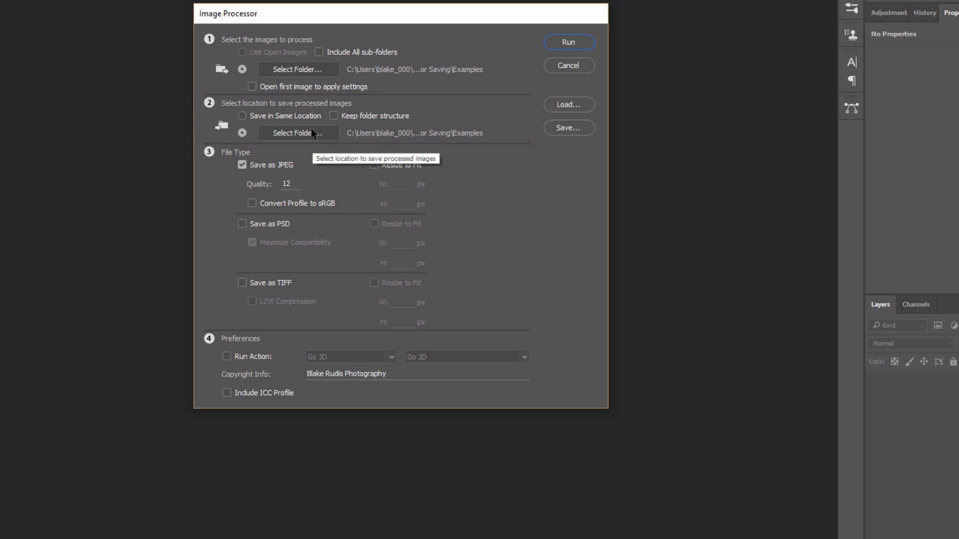
left_click(242, 116)
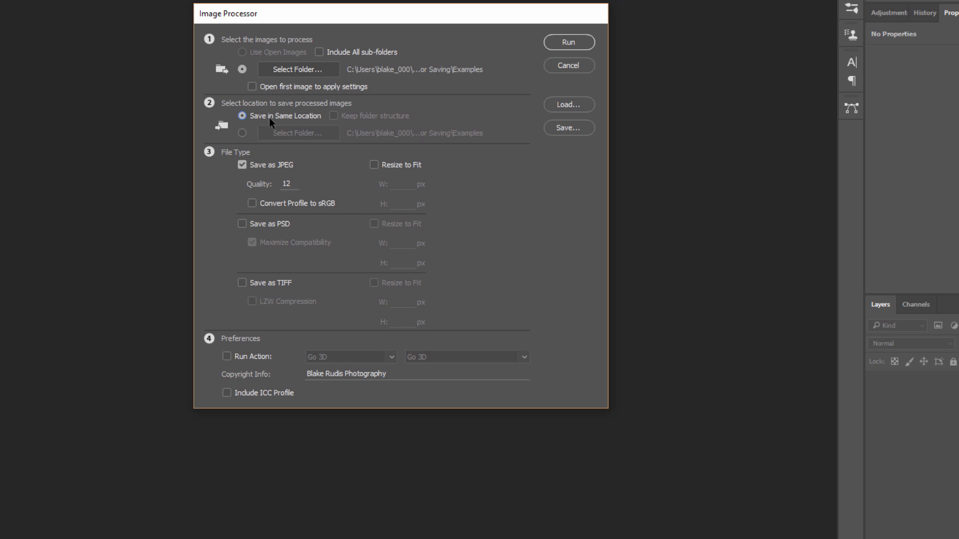
mouse_move(333, 90)
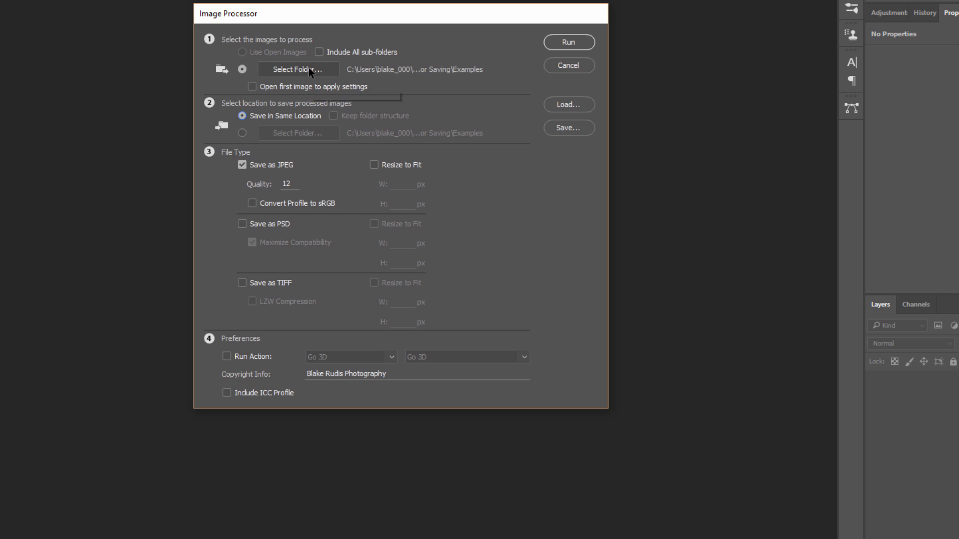
left_click(242, 134)
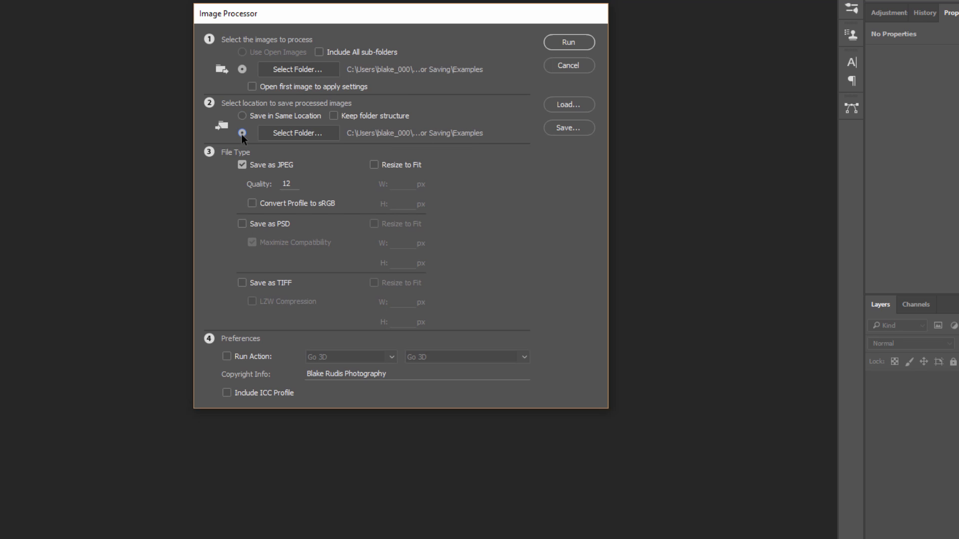
mouse_move(357, 118)
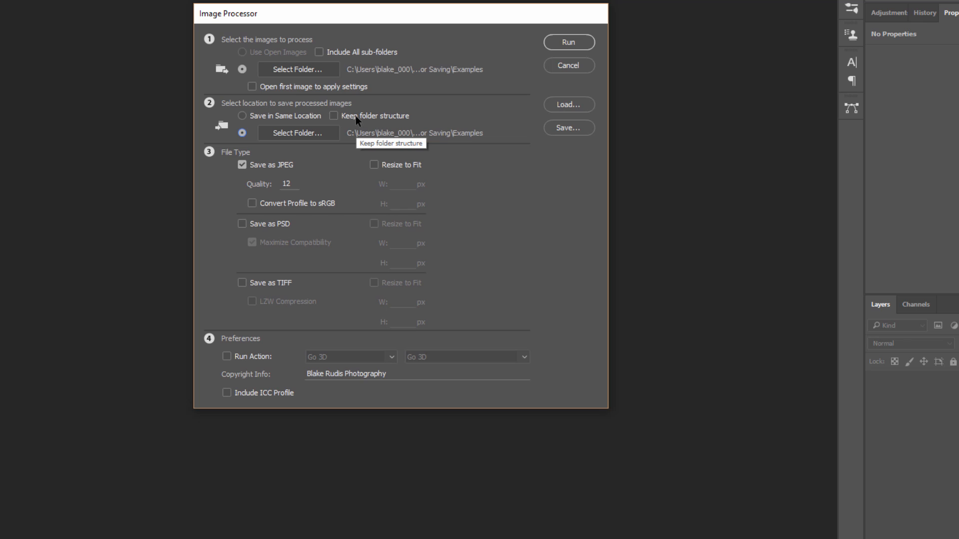
mouse_move(302, 134)
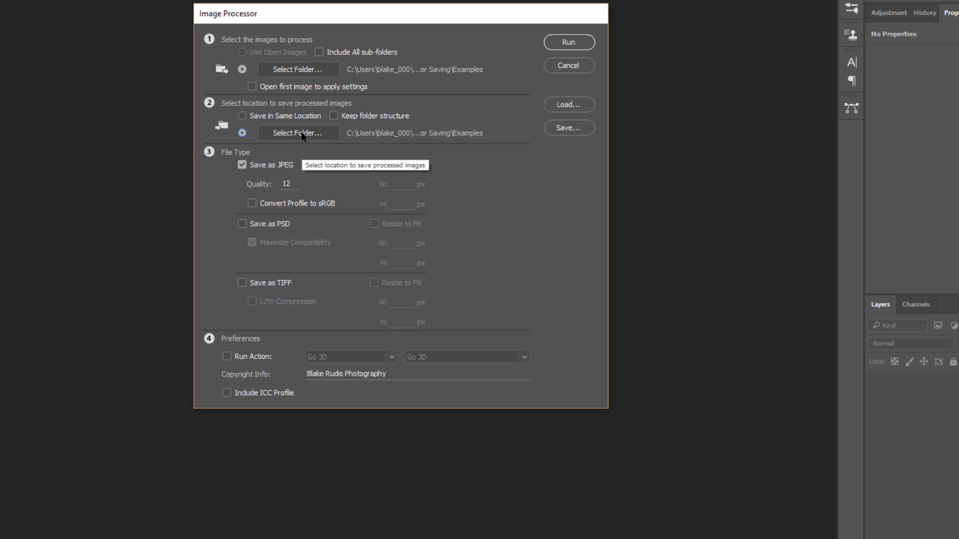
left_click(297, 133)
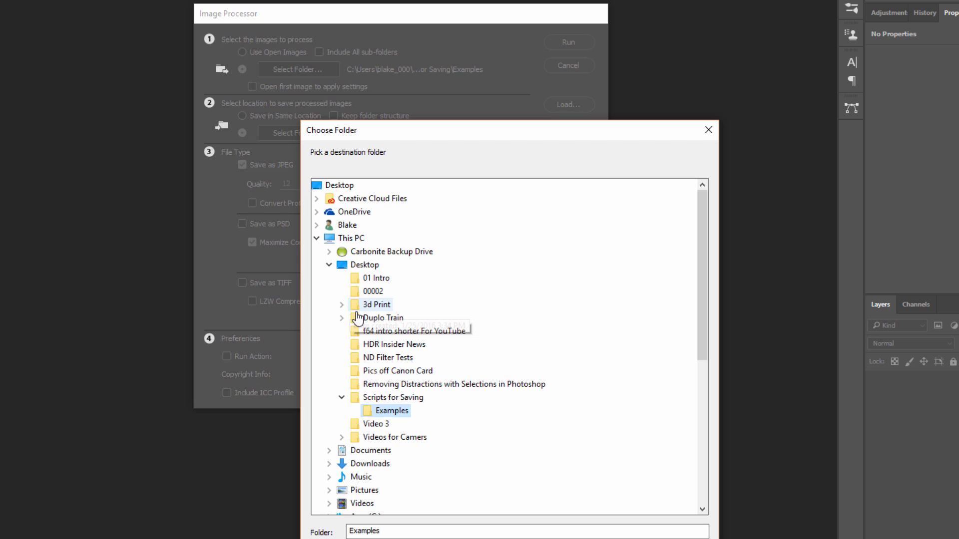
mouse_move(358, 318)
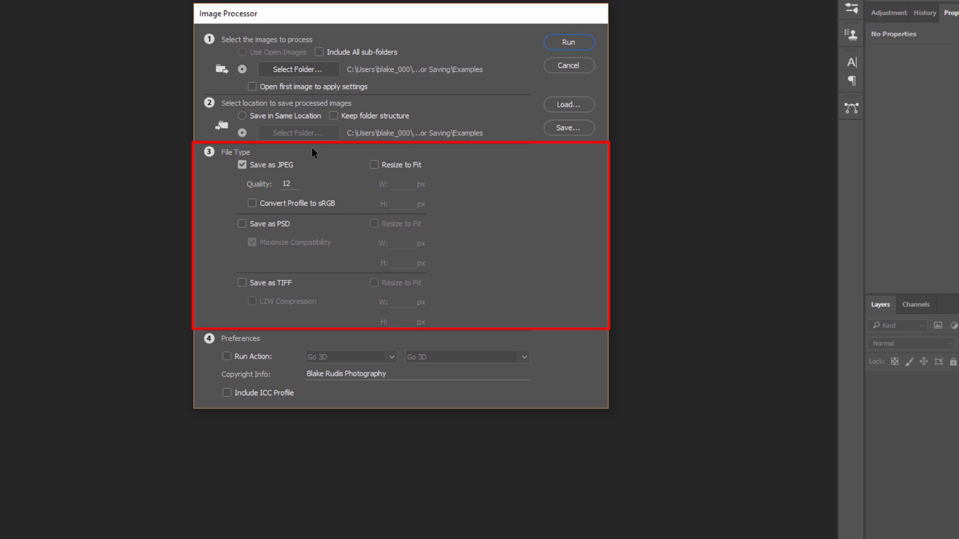
mouse_move(278, 233)
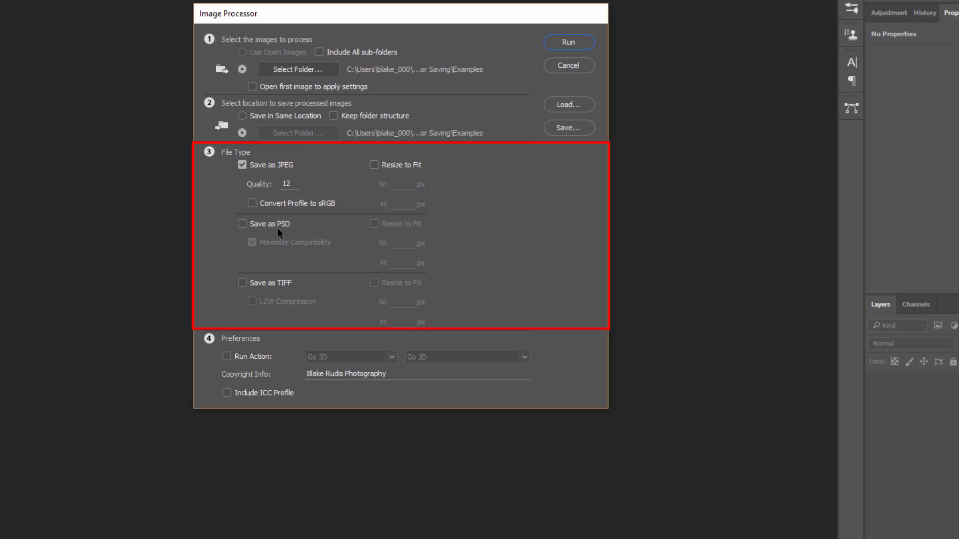
Step: Toggle the PSD and TIFF save options, leaving PSD unchecked
left_click(242, 224)
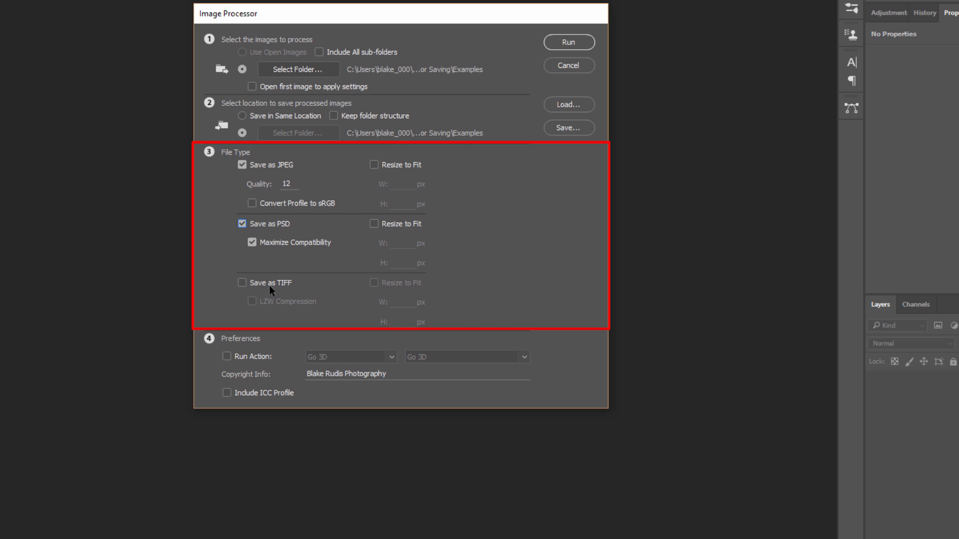
left_click(242, 282)
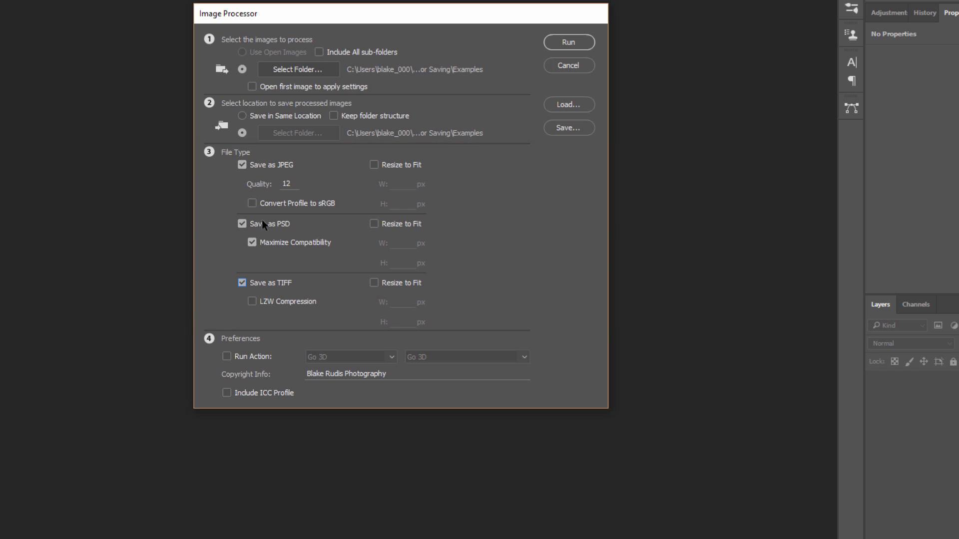
left_click(242, 224)
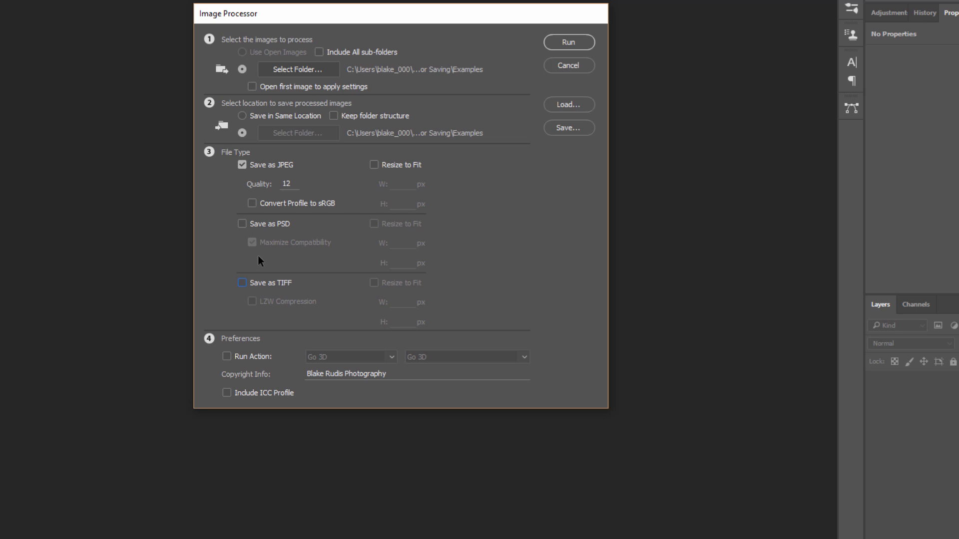
mouse_move(271, 193)
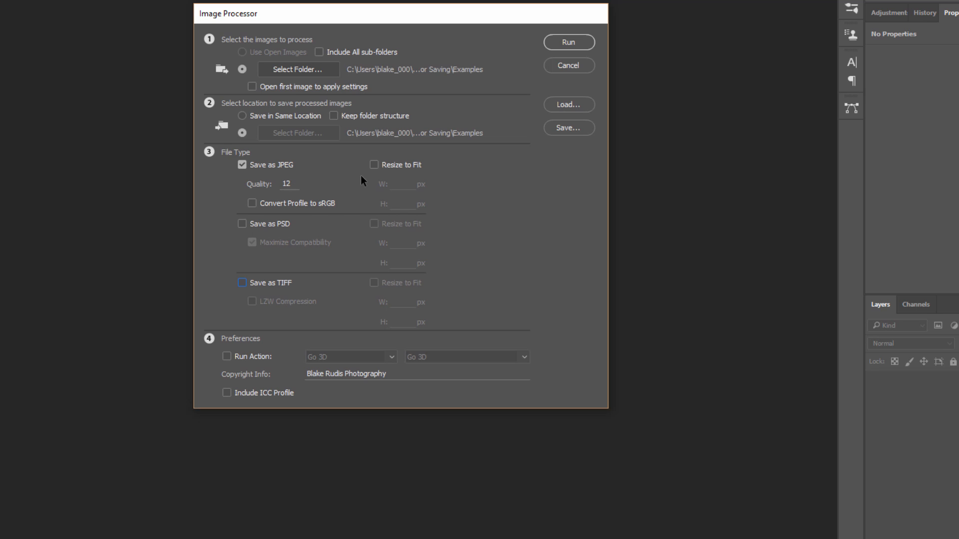
mouse_move(259, 174)
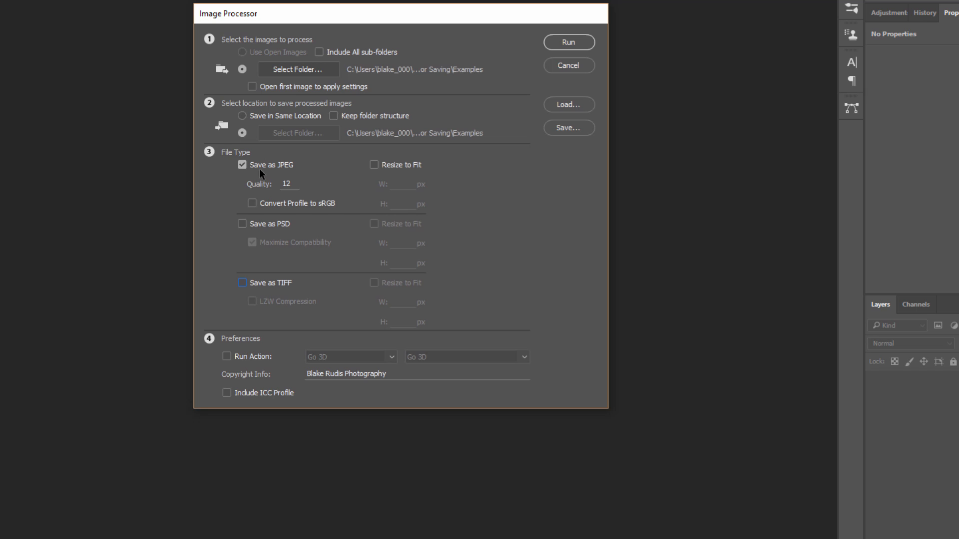
mouse_move(281, 183)
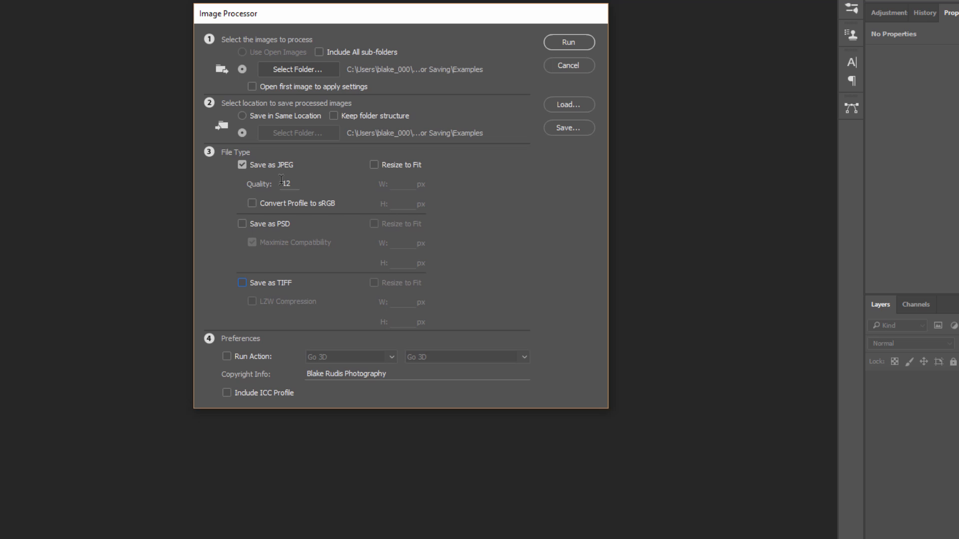
mouse_move(231, 351)
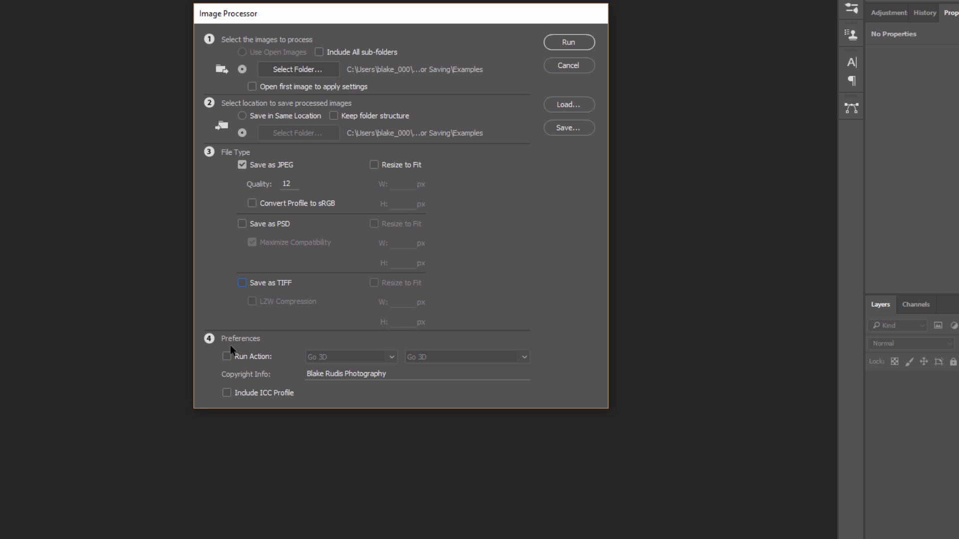
mouse_move(288, 329)
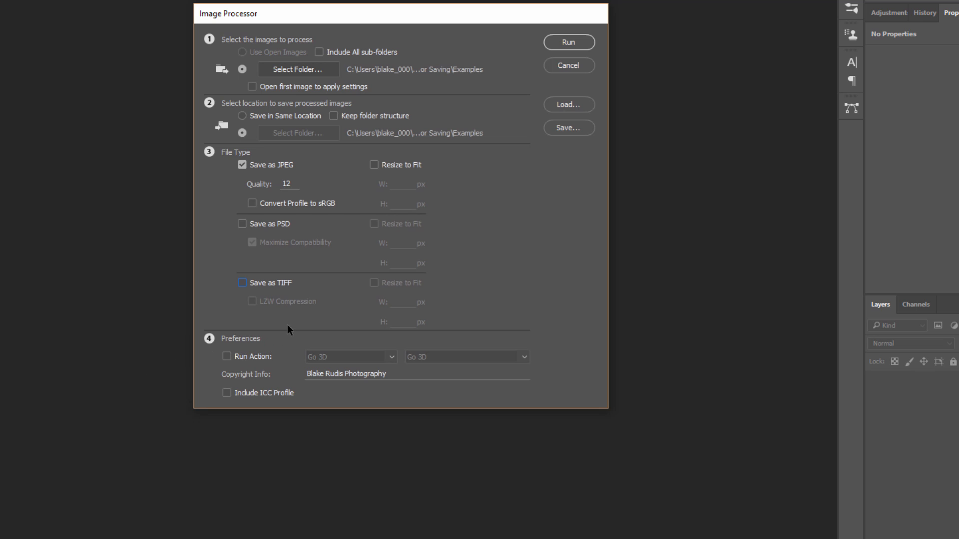
mouse_move(246, 395)
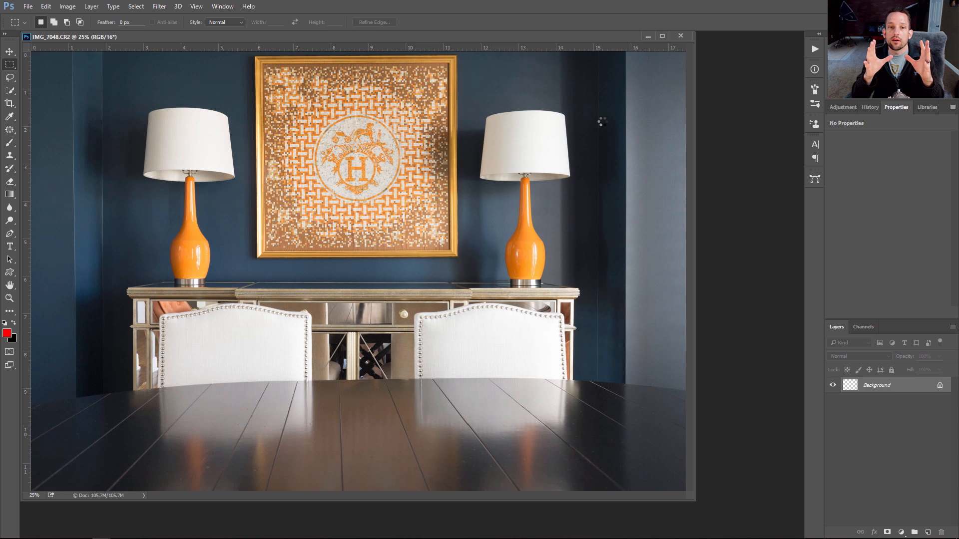
Step: Let the batch open each raw photo in Examples and save it as JPEG
left_click(680, 36)
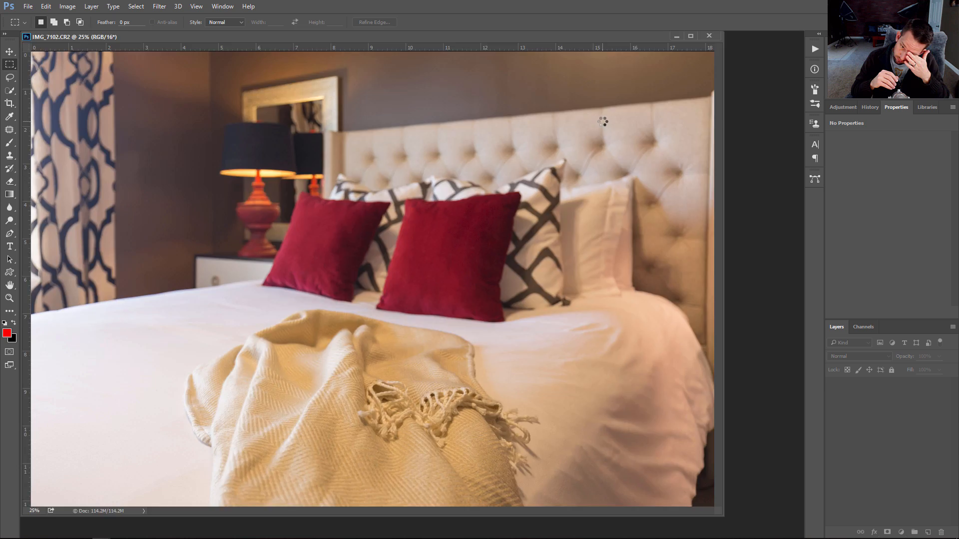
left_click(709, 36)
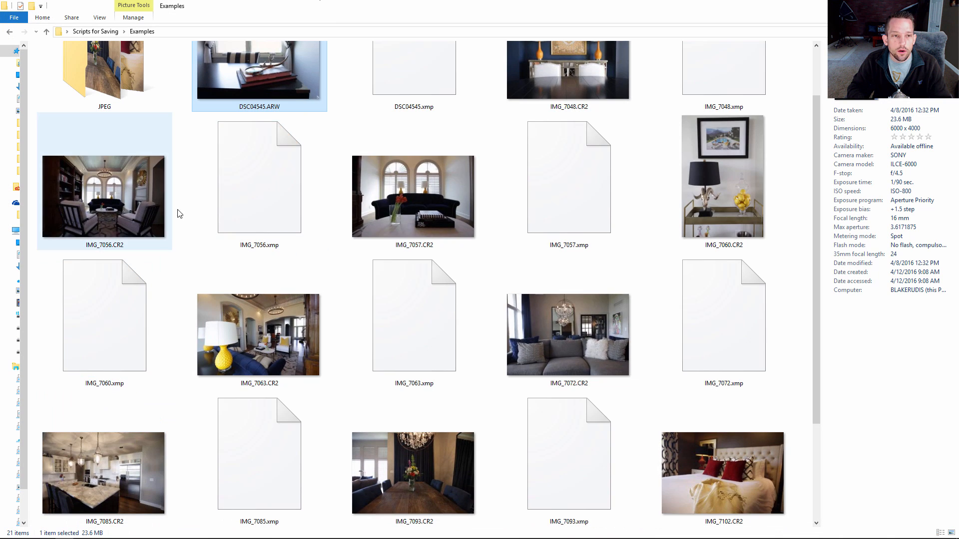
Step: Open the JPEG subfolder to check IMG_7048.jpg and IMG_7072.jpg, then return to Examples
scroll("up", 3)
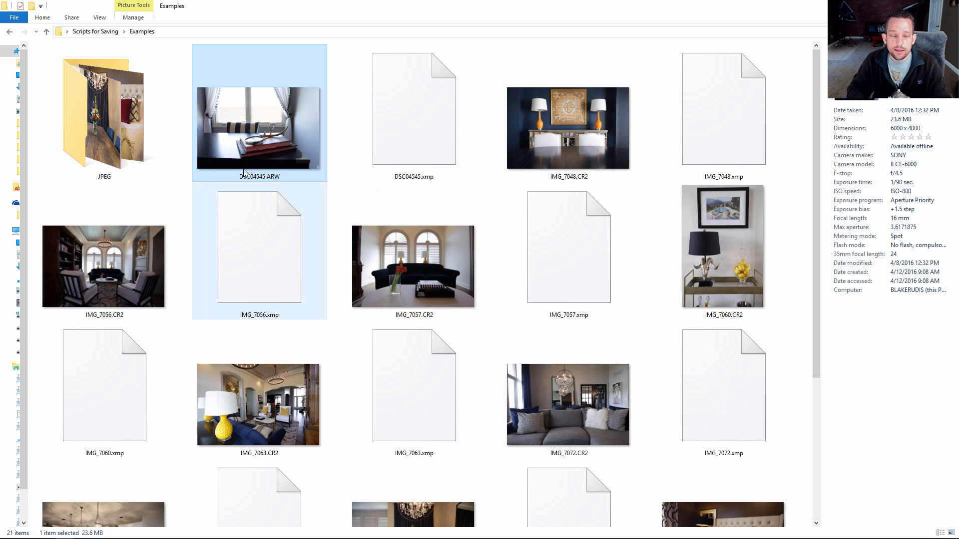
left_click(104, 110)
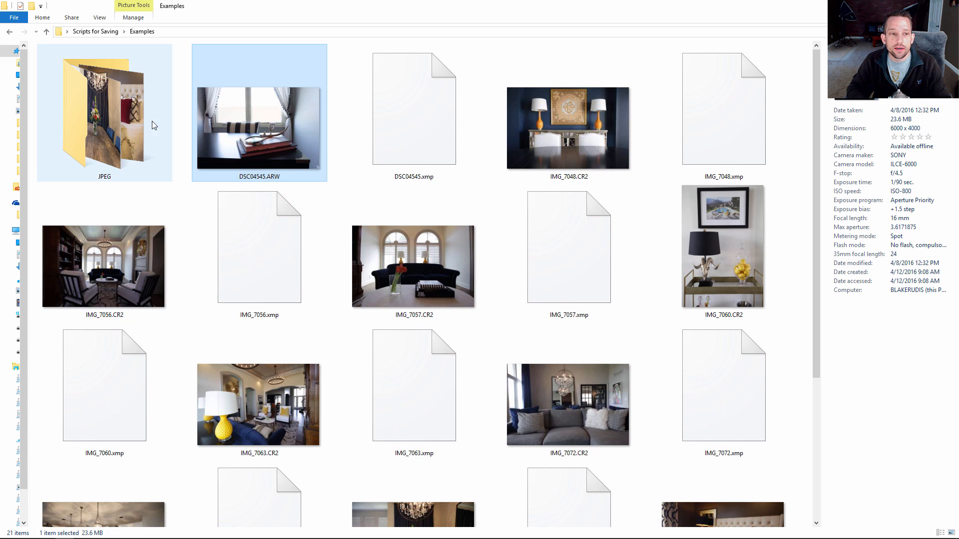
double_click(104, 110)
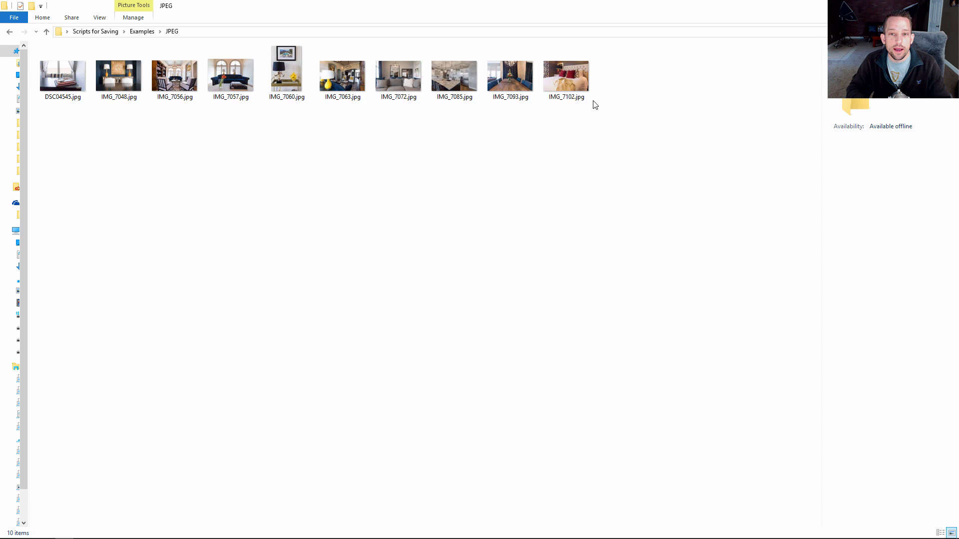
left_click(118, 74)
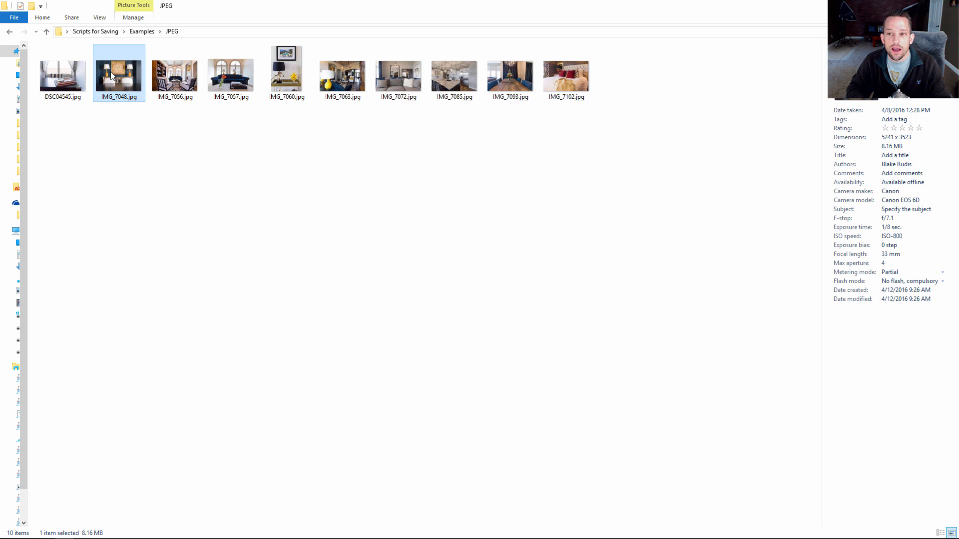
left_click(398, 76)
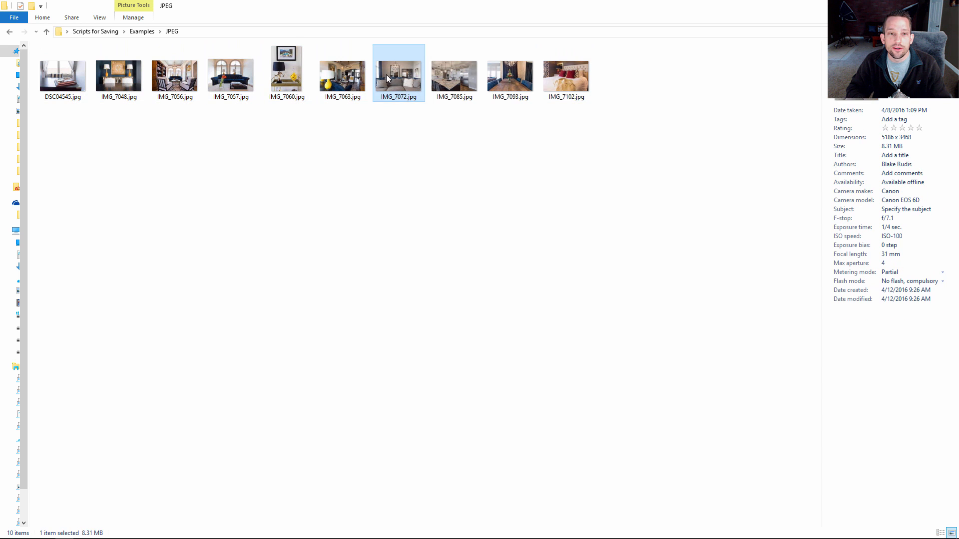
left_click(566, 73)
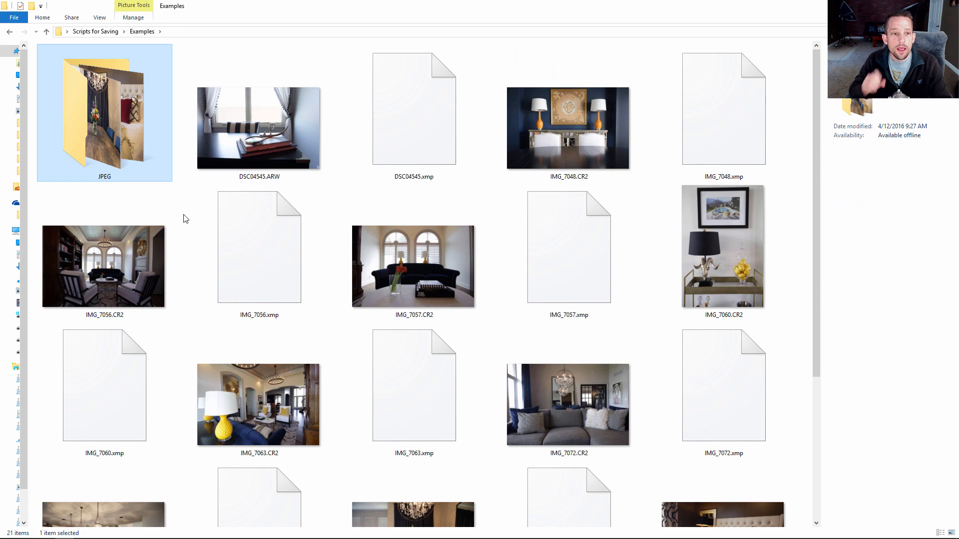
Step: Create a new folder named Styled in Examples and select the IMG_7072 raw photo
right_click(186, 219)
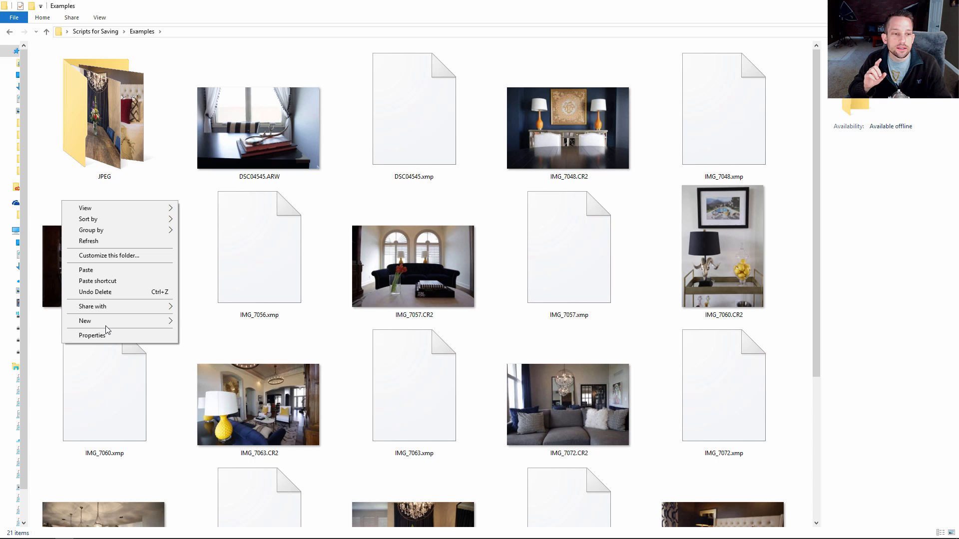
left_click(85, 320)
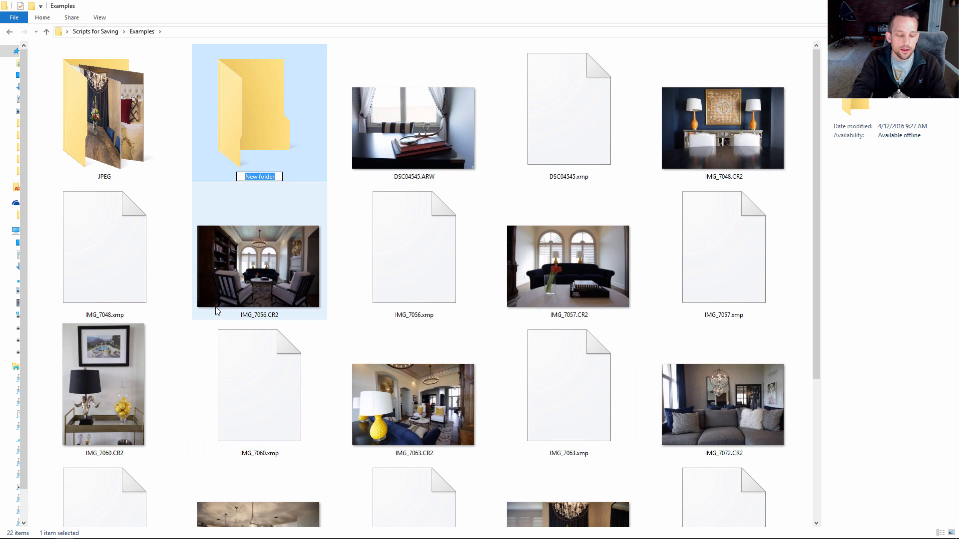
type("Styled")
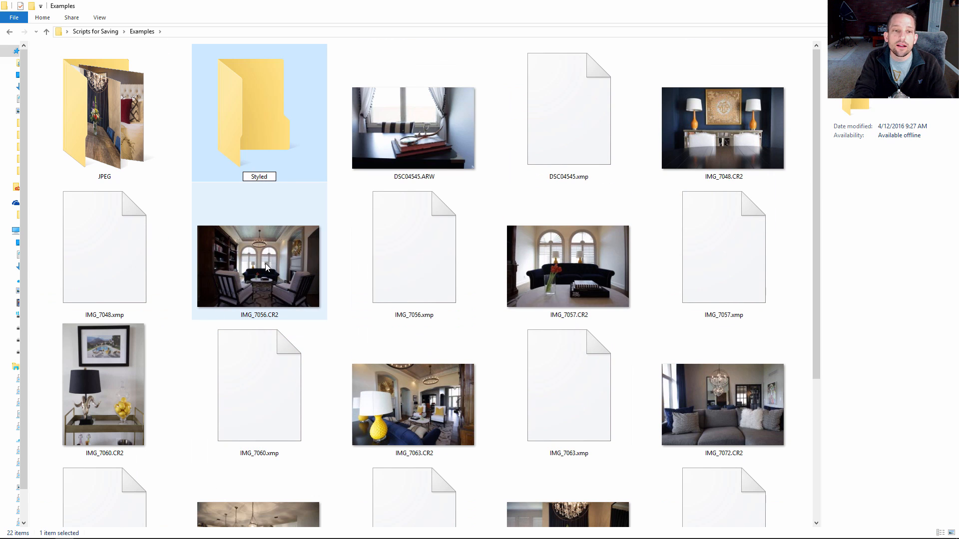
left_click(567, 266)
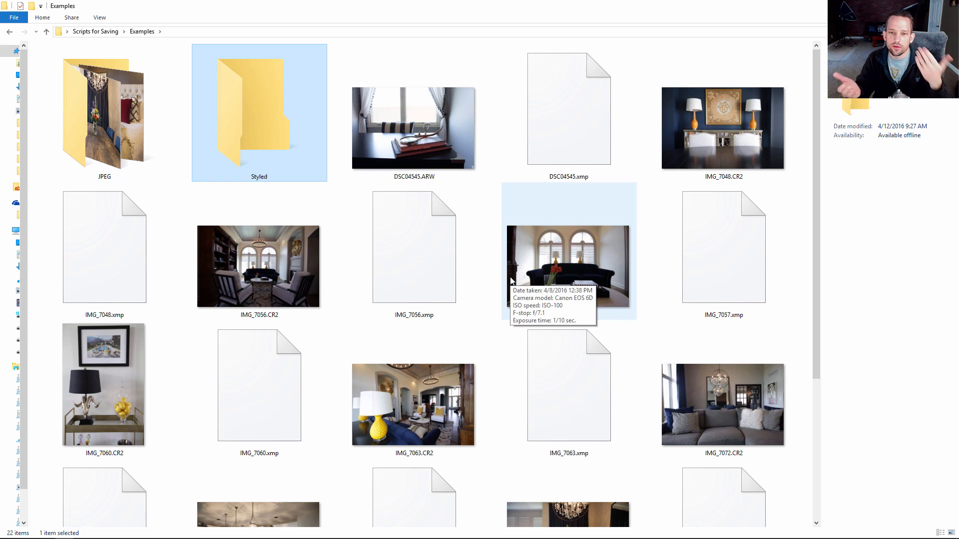
left_click(723, 405)
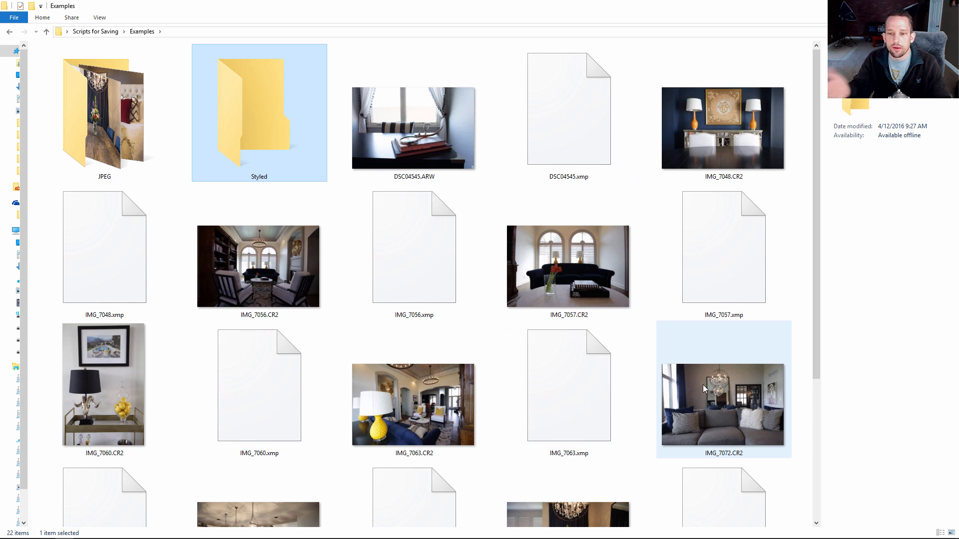
scroll("down", 3)
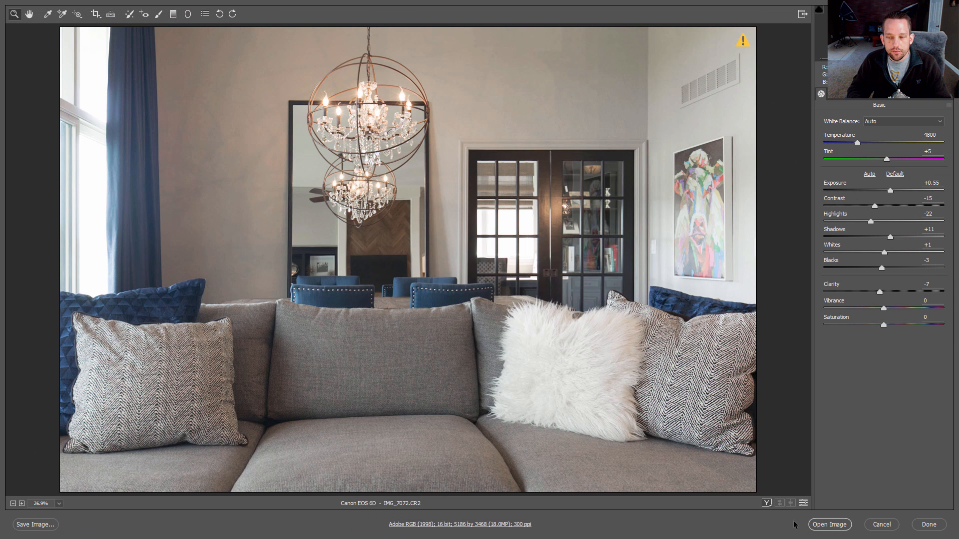
Step: Open IMG_7072.CR2 as a Photoshop document and show the Actions panel
left_click(829, 524)
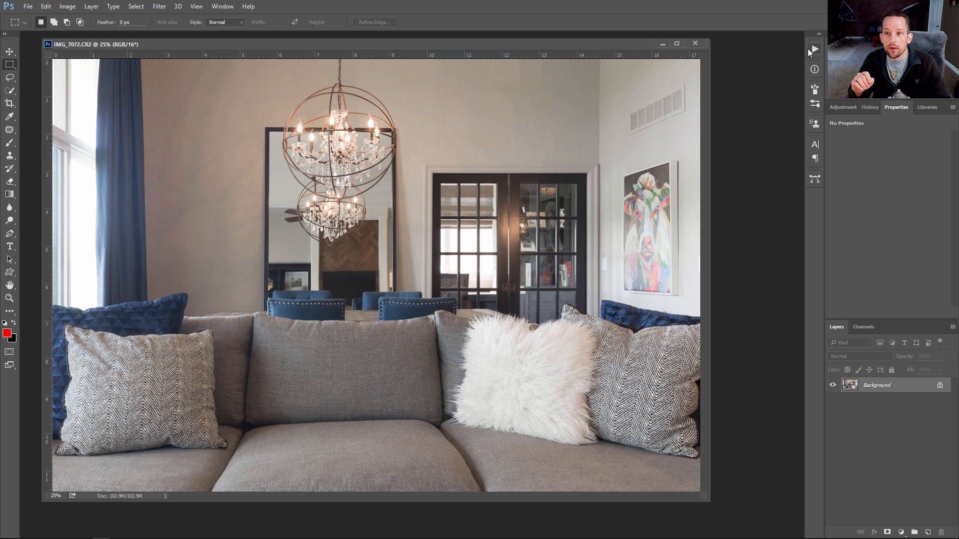
left_click(813, 49)
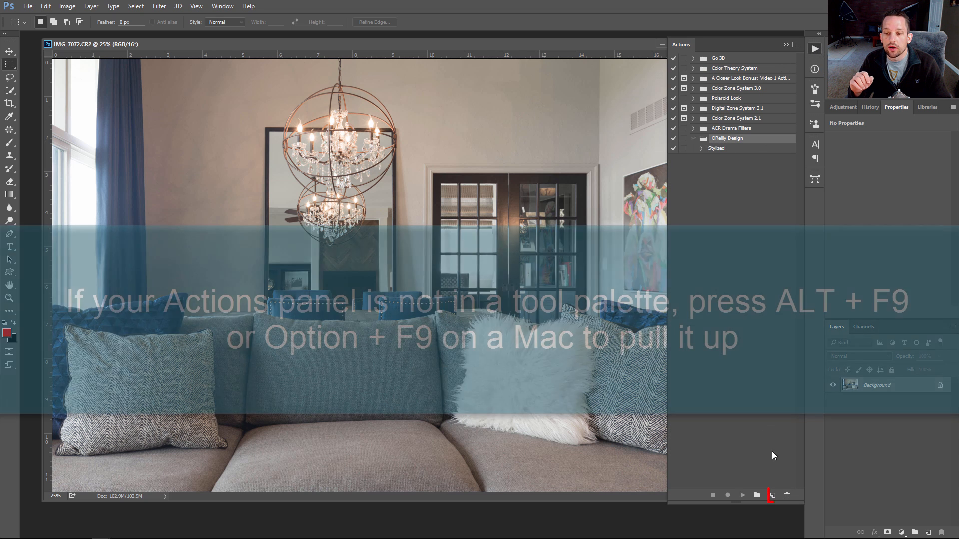
Step: Record the Example Style action adding a Cine Cyan f64 Academy Color Lookup layer
left_click(774, 495)
type("Exampe Style")
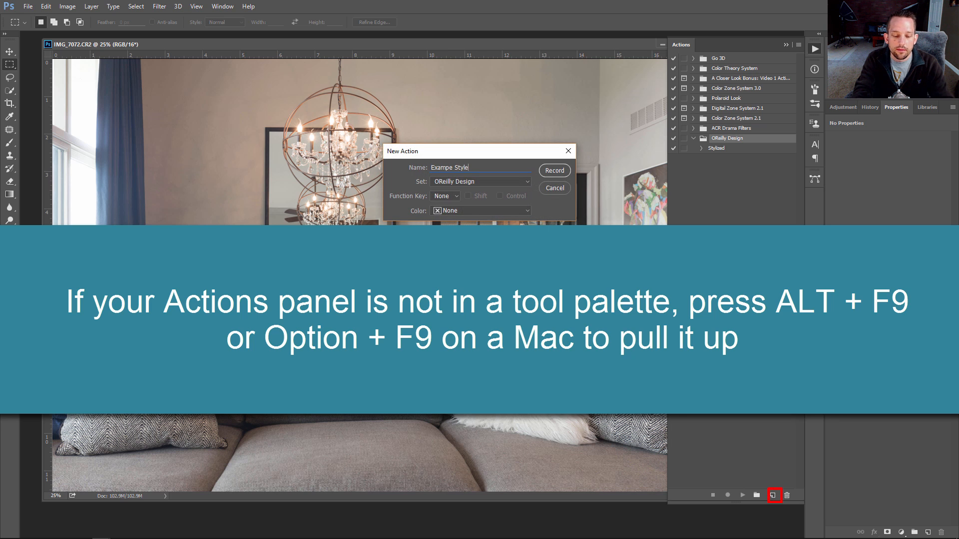
left_click(553, 170)
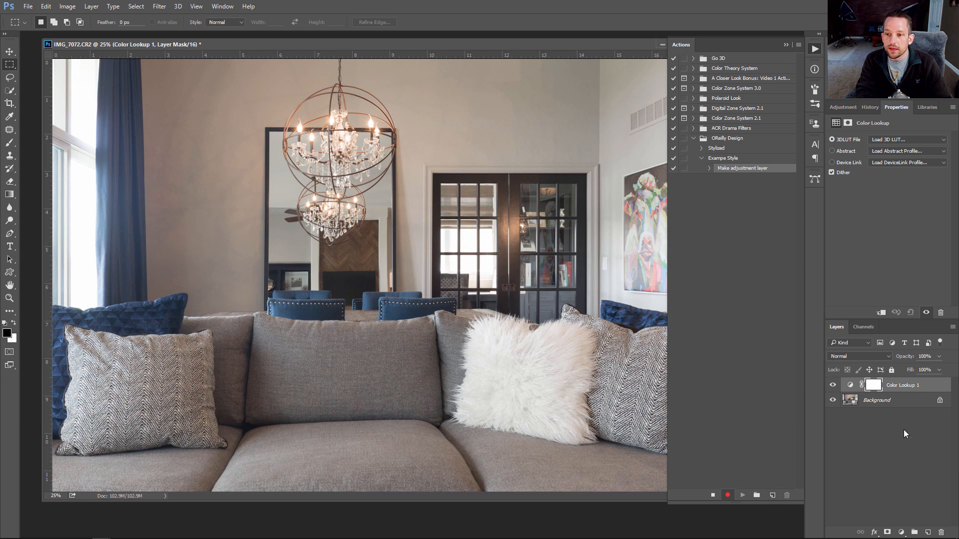
left_click(936, 162)
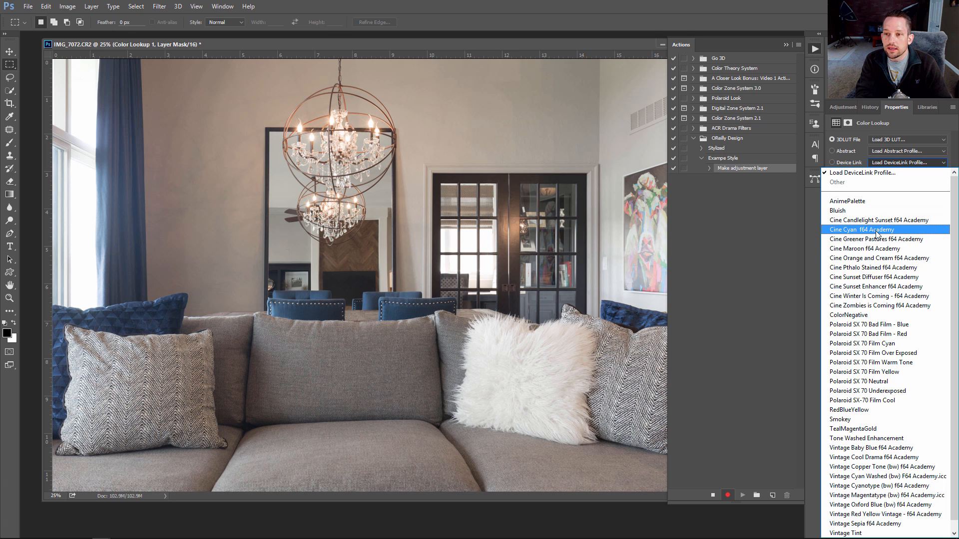
left_click(863, 229)
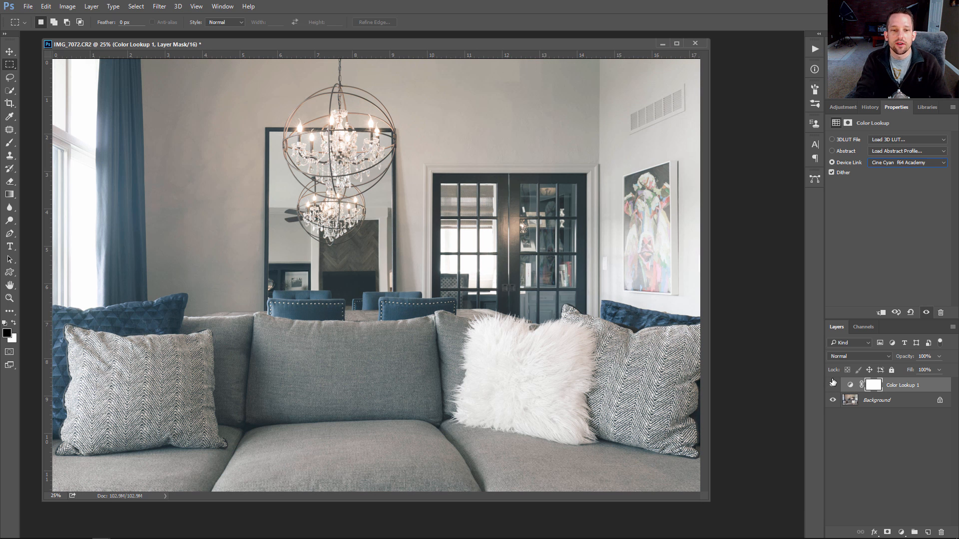
mouse_move(833, 382)
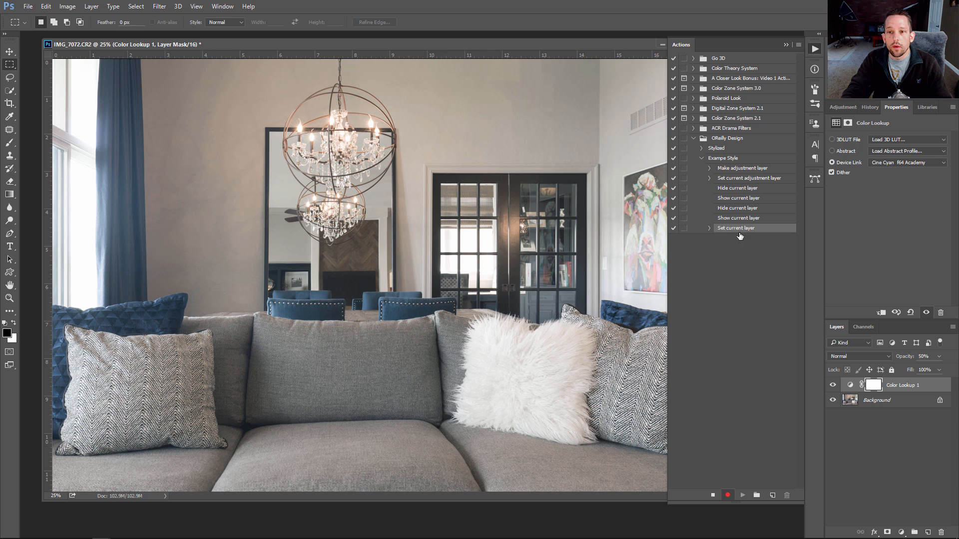
mouse_move(735, 192)
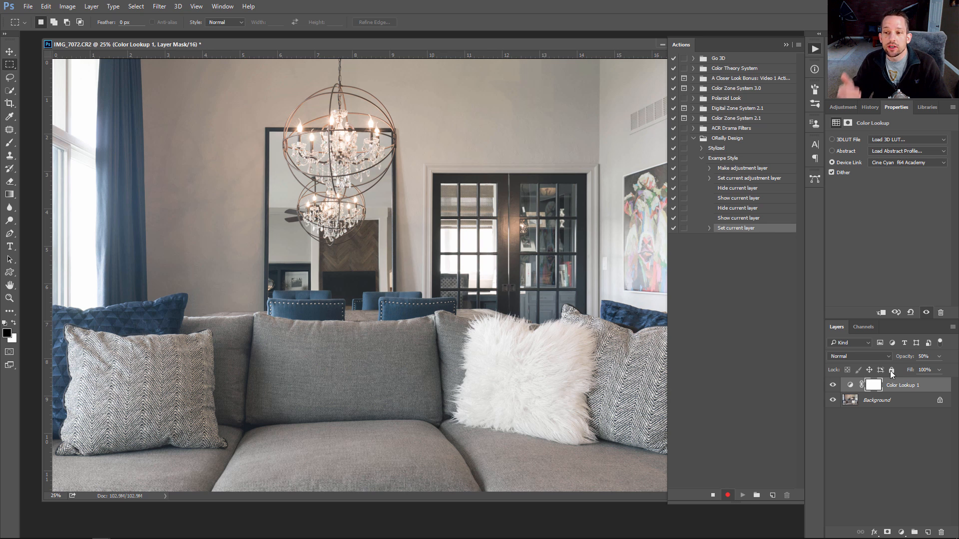
left_click(712, 495)
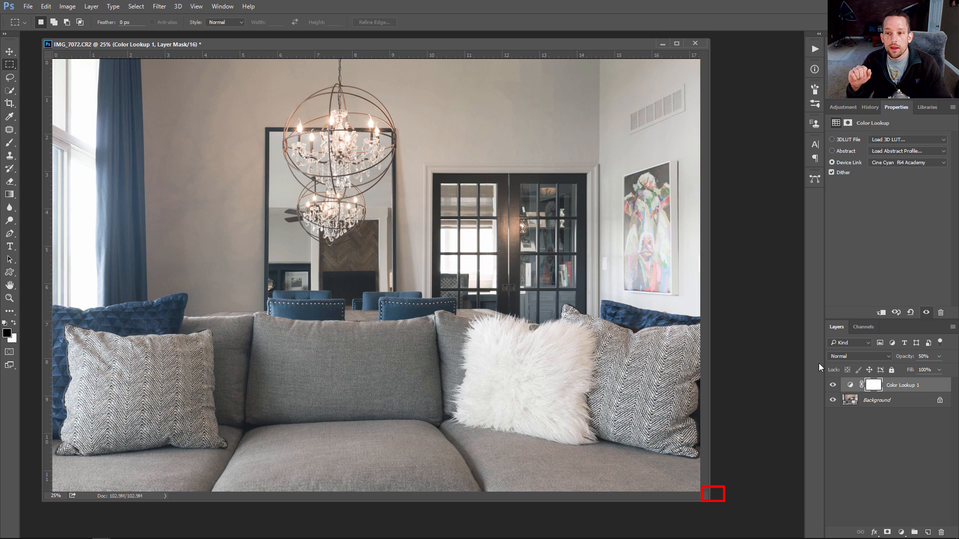
Step: Toggle the Color Lookup layer off and on to compare, then close IMG_7072
left_click(832, 385)
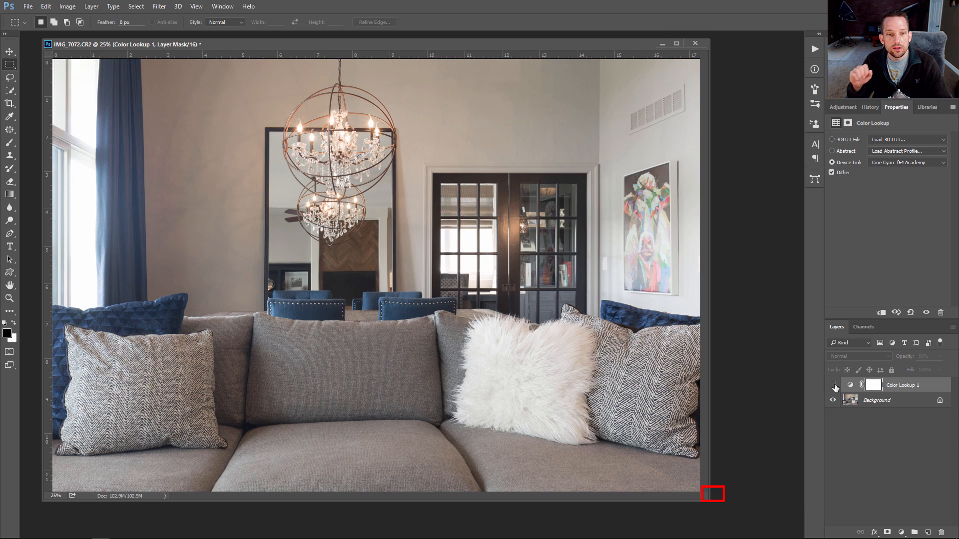
left_click(832, 387)
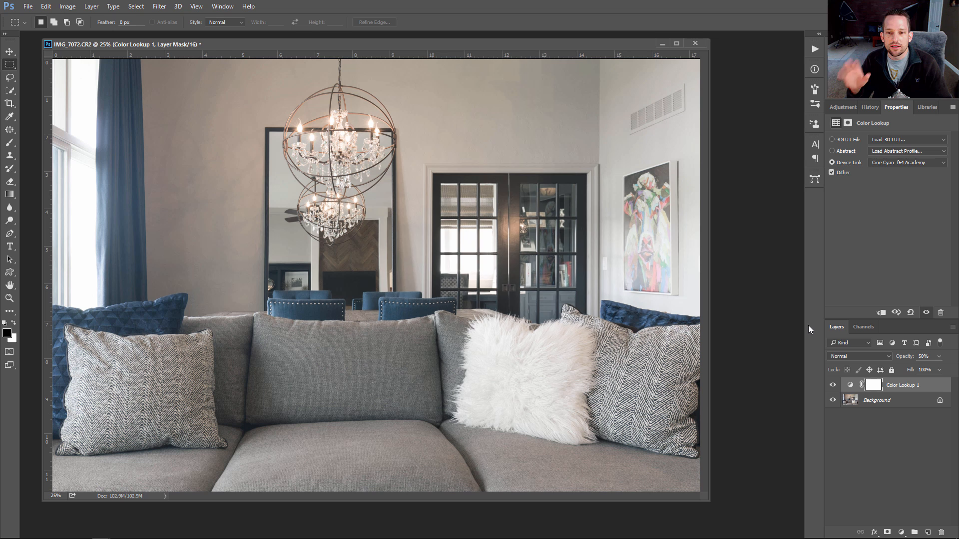
mouse_move(722, 146)
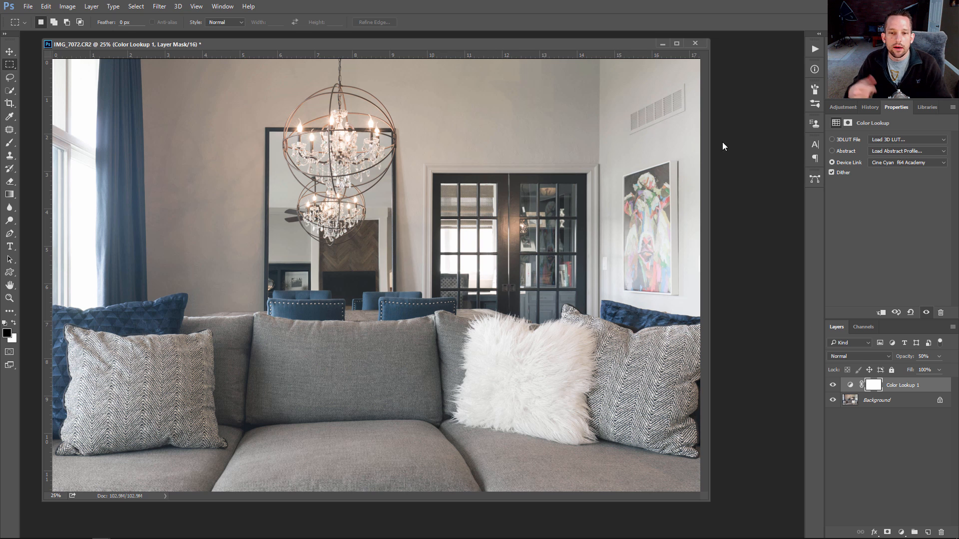
mouse_move(696, 48)
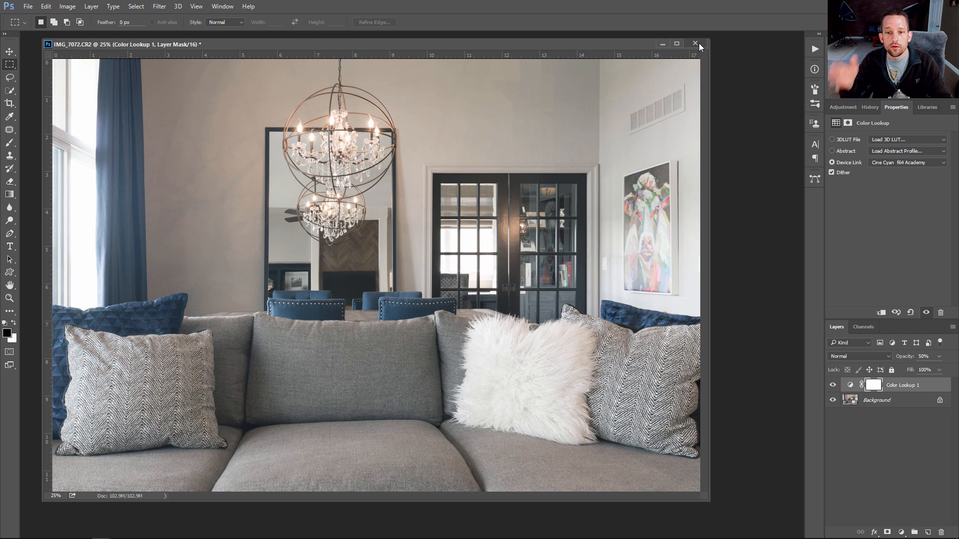
left_click(695, 44)
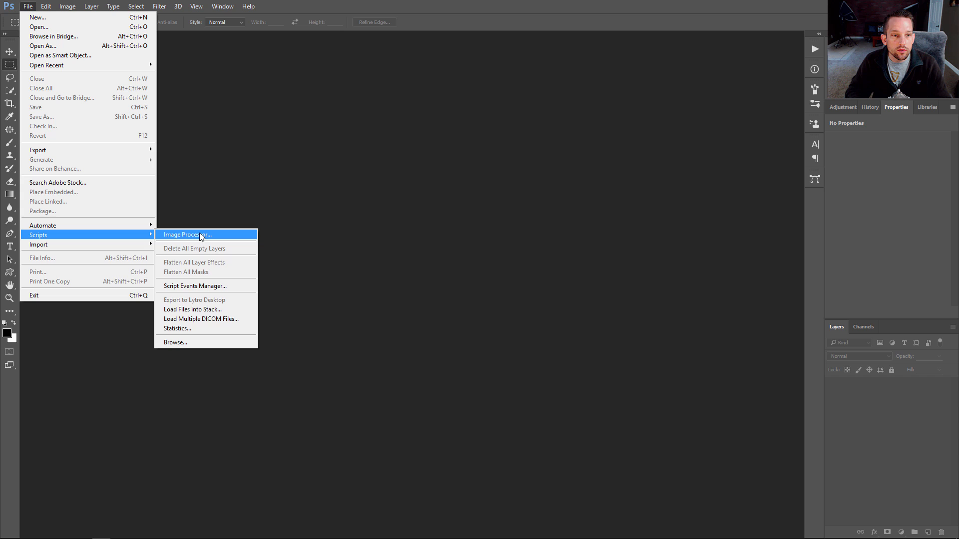
Step: Set Image Processor to save into Styled, keep folder structure, and run ORreilly Design > Exampe Style
left_click(186, 234)
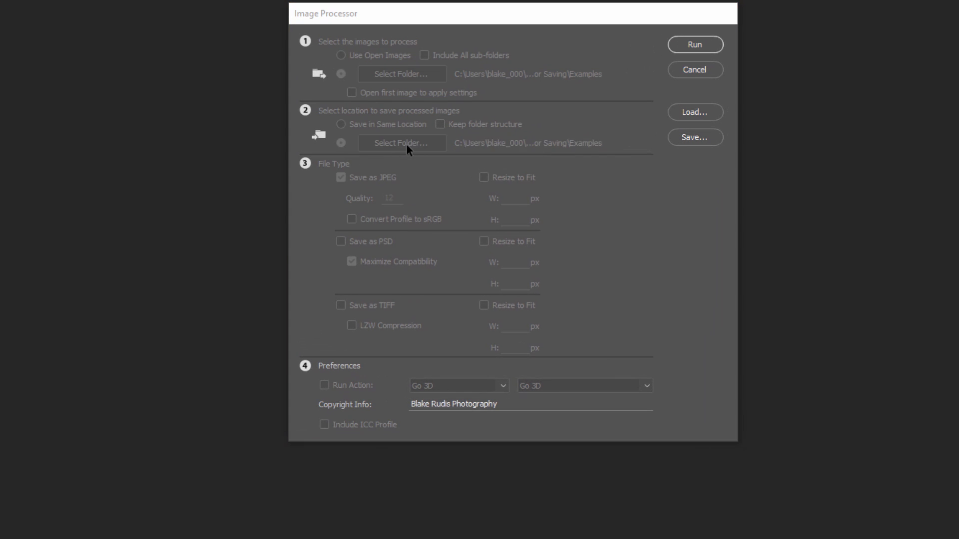
left_click(401, 142)
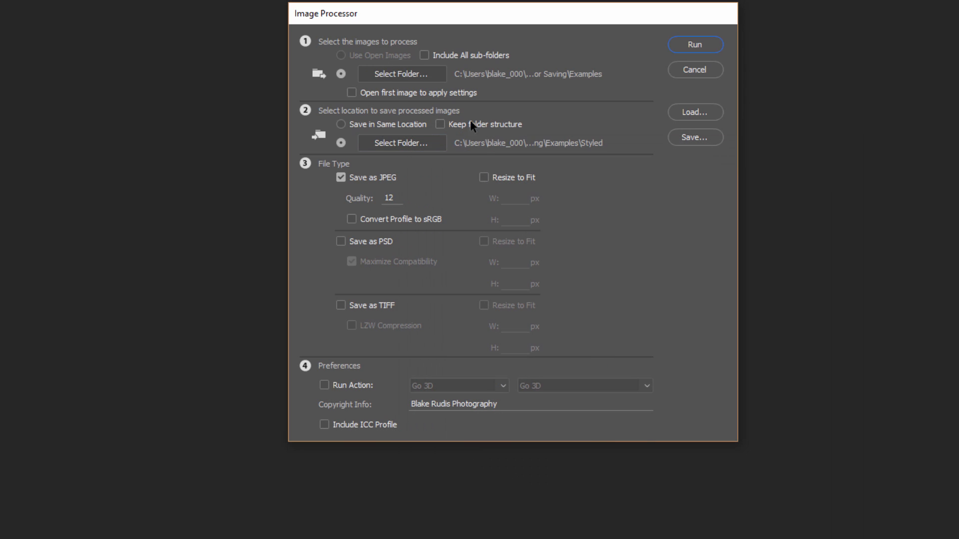
left_click(440, 125)
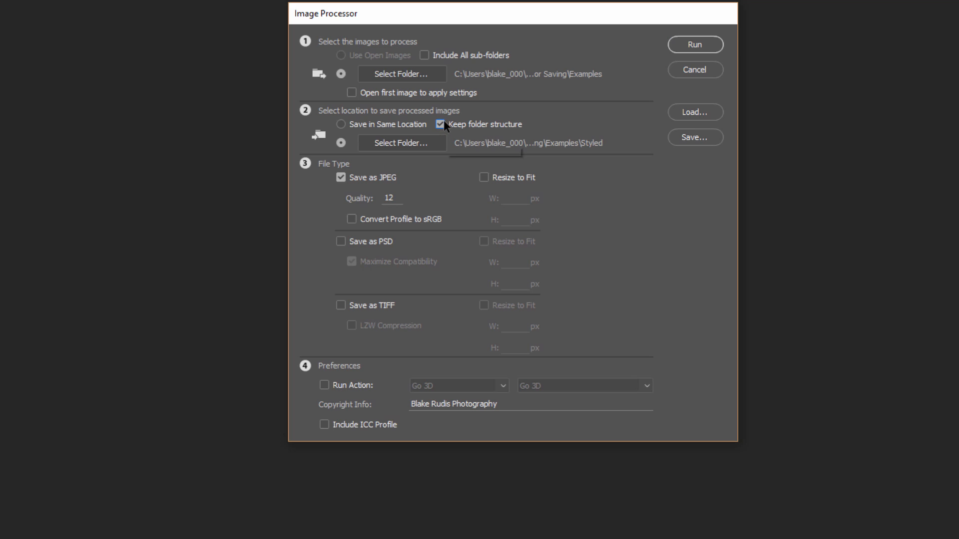
mouse_move(499, 128)
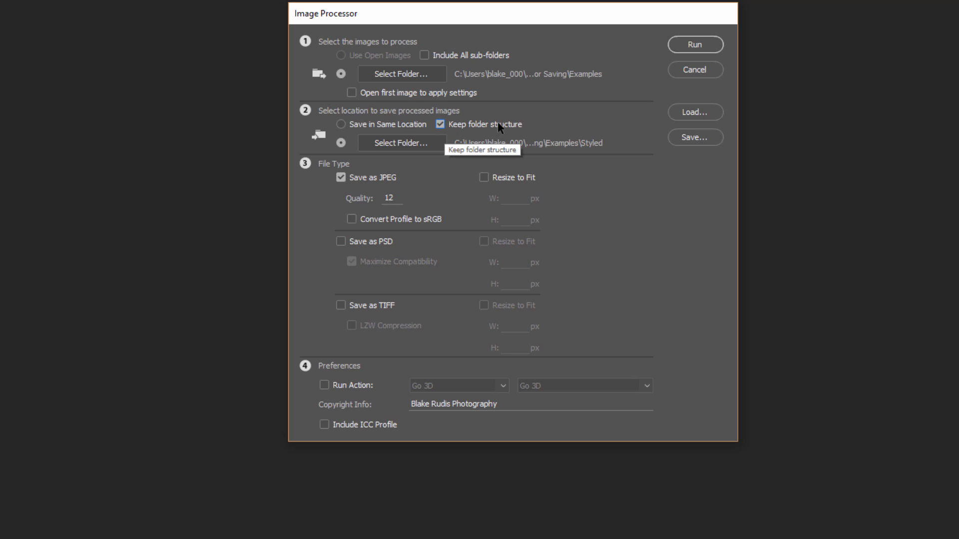
mouse_move(385, 139)
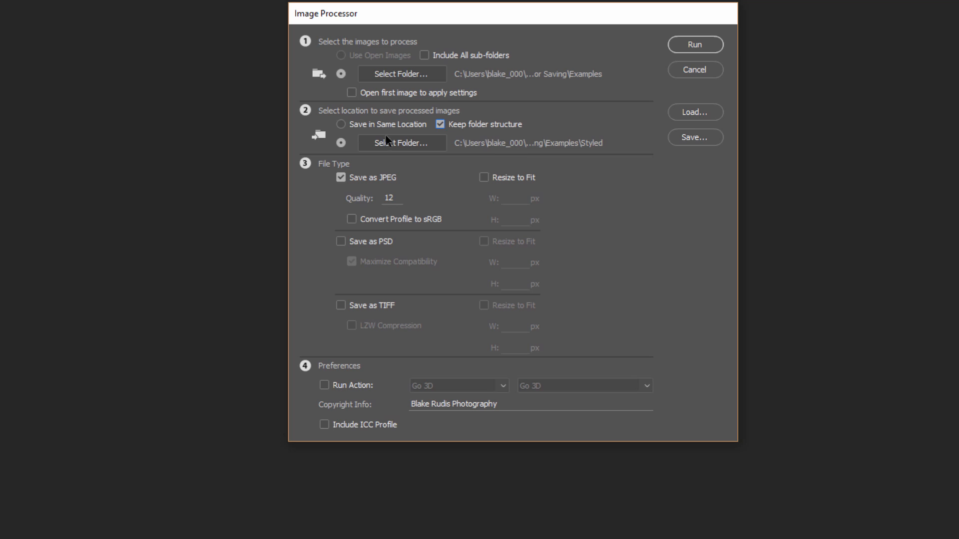
mouse_move(450, 211)
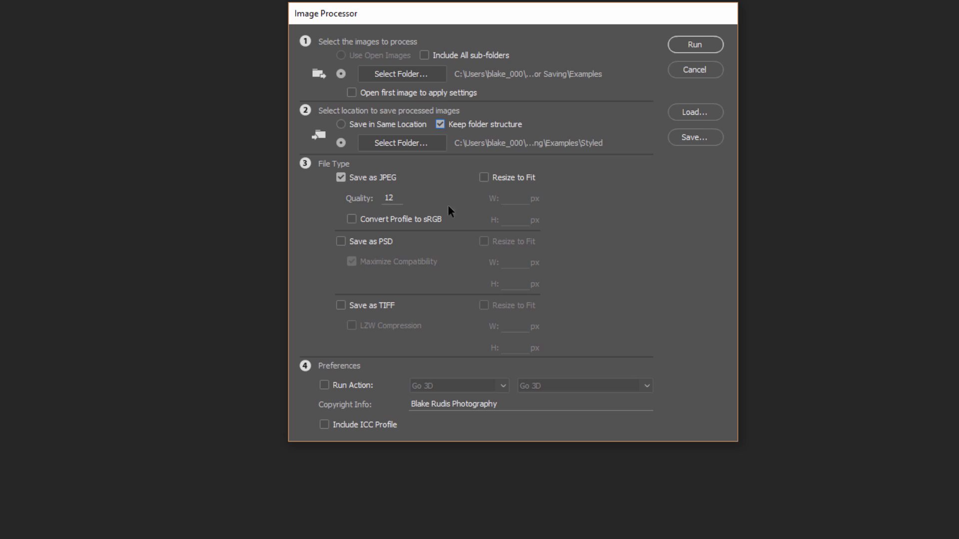
left_click(458, 385)
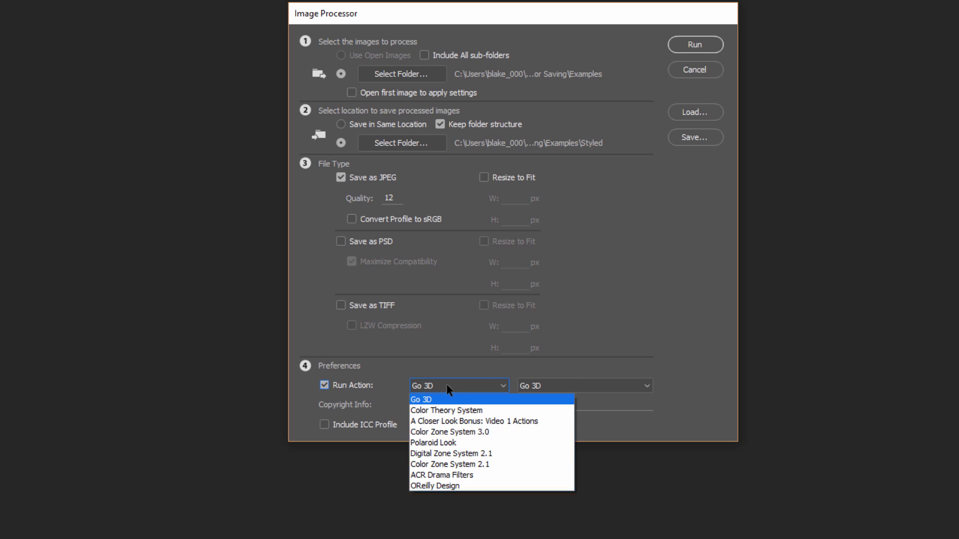
left_click(435, 486)
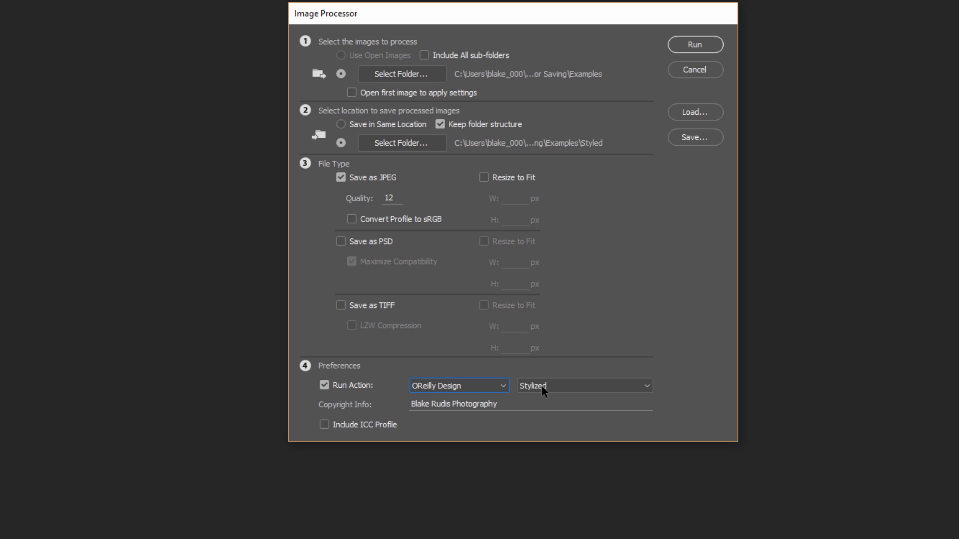
left_click(583, 385)
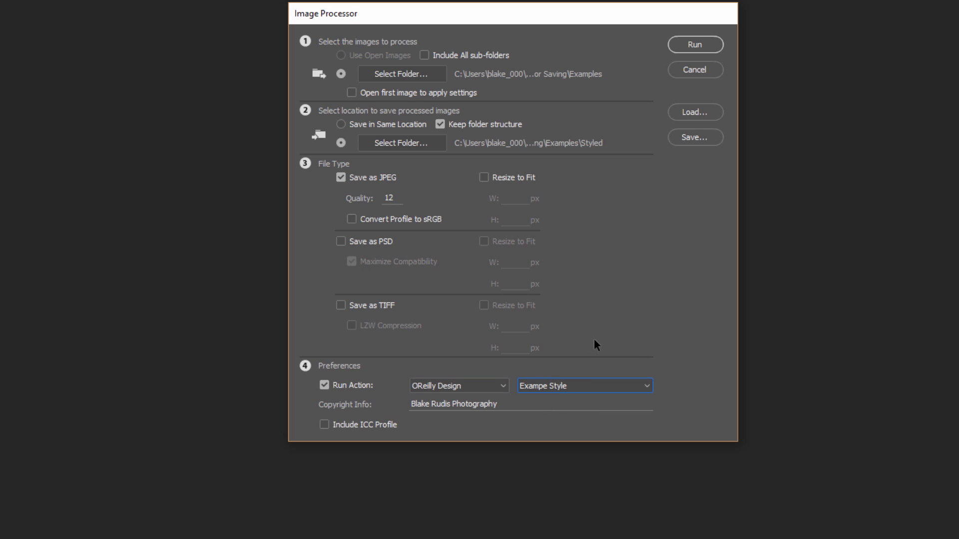
mouse_move(620, 285)
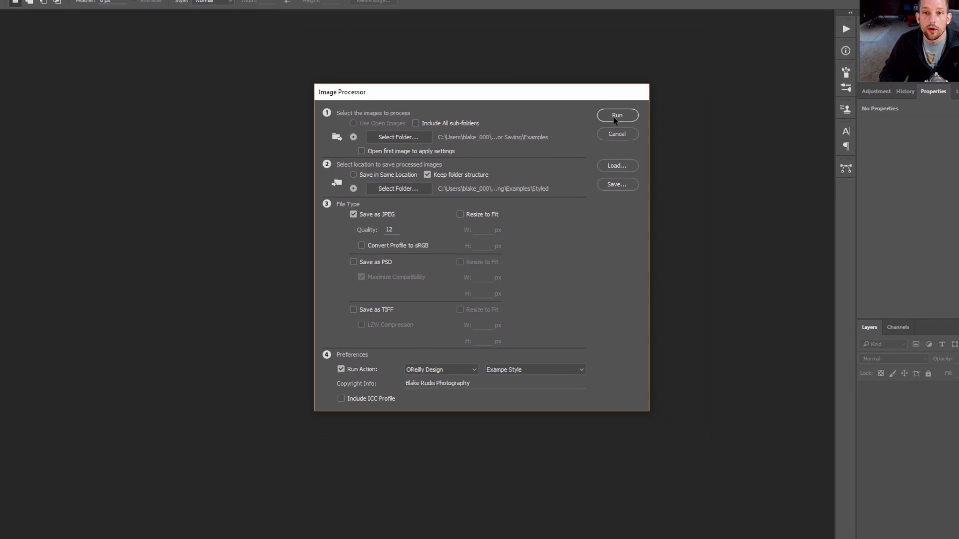
Step: Run the Image Processor so each raw photo gets the color lookup action and saves as styled JPEG
left_click(616, 115)
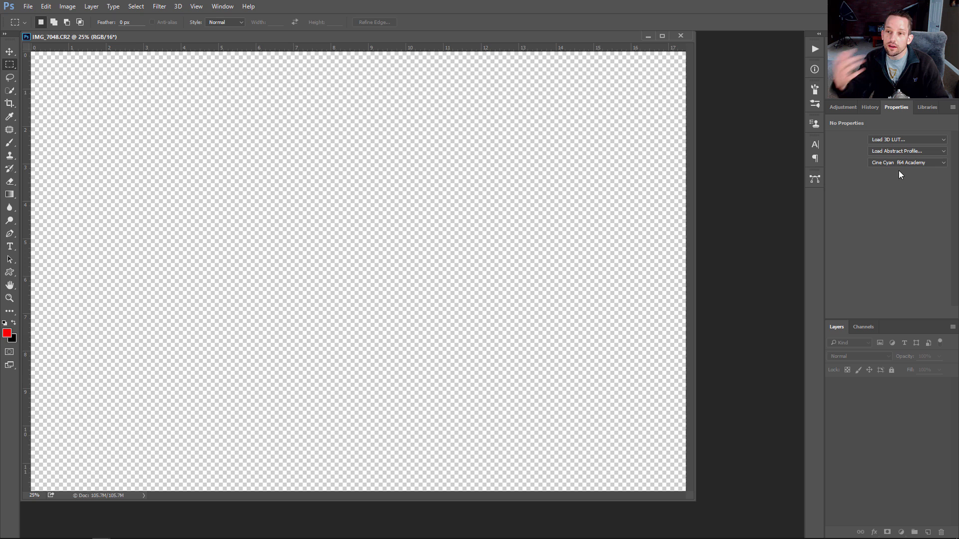
left_click(680, 35)
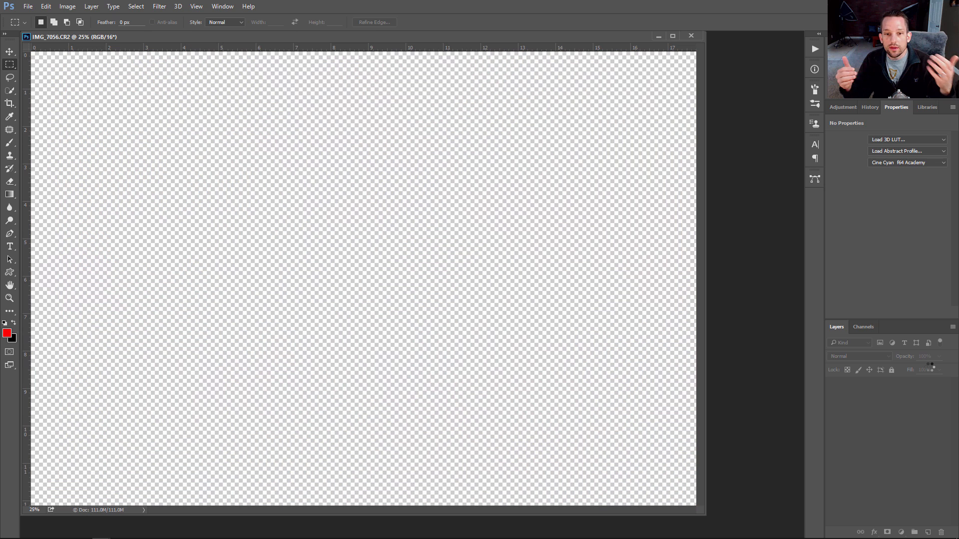
left_click(691, 35)
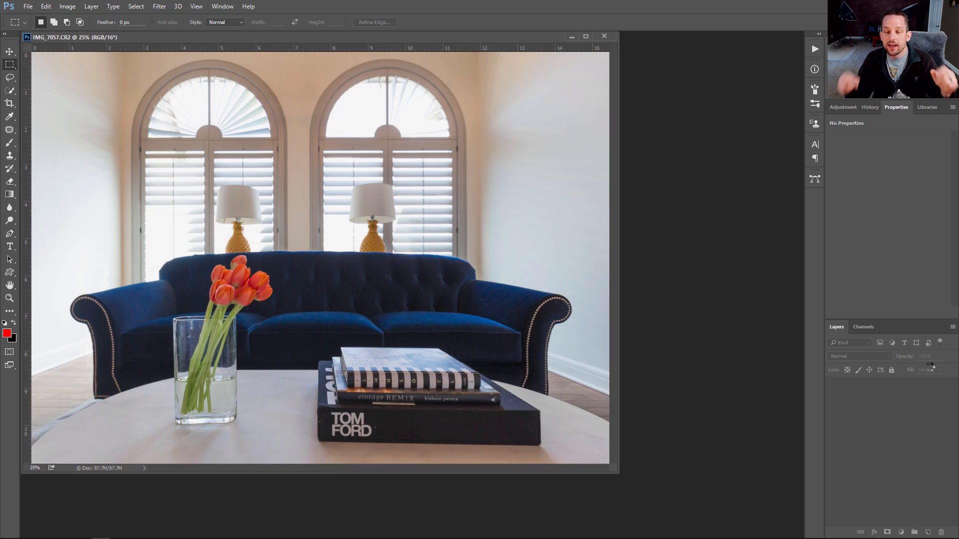
left_click(603, 36)
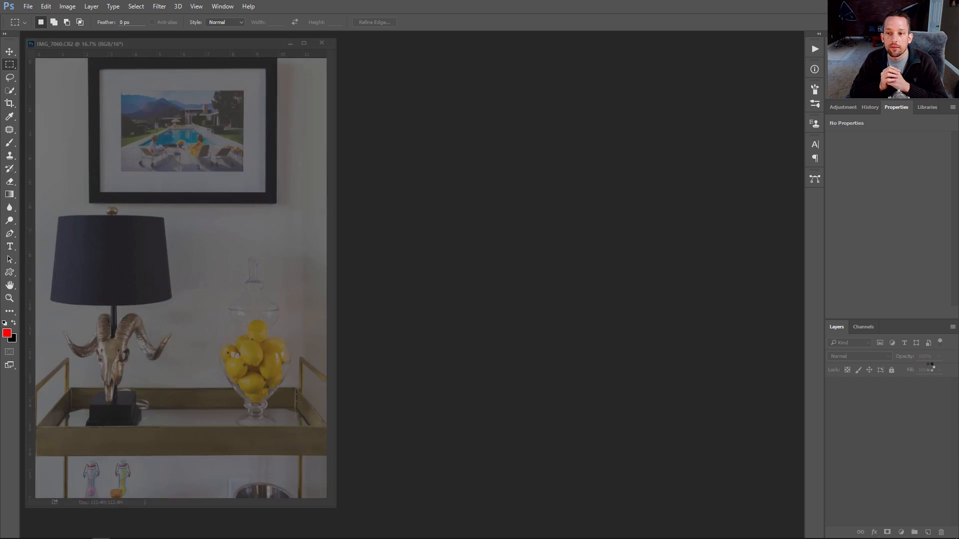
left_click(322, 43)
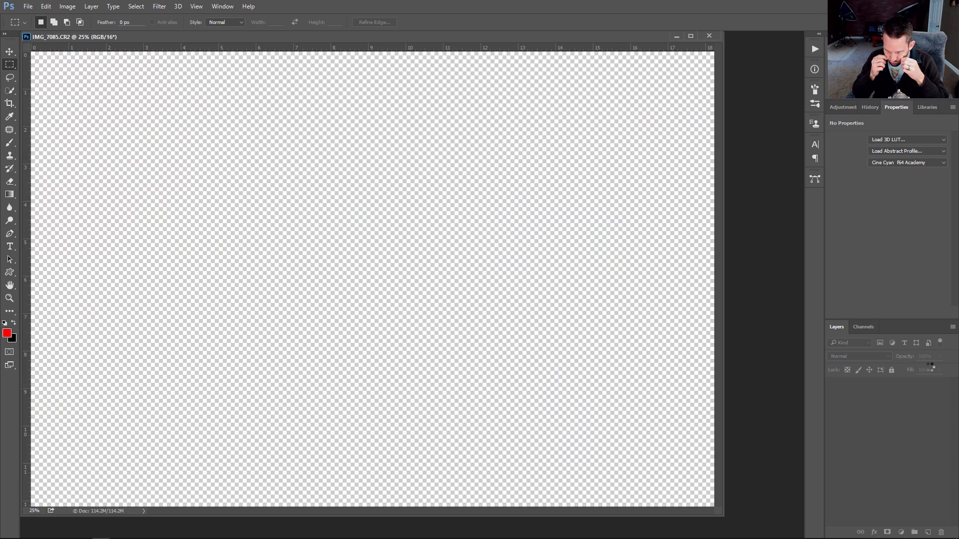
left_click(709, 35)
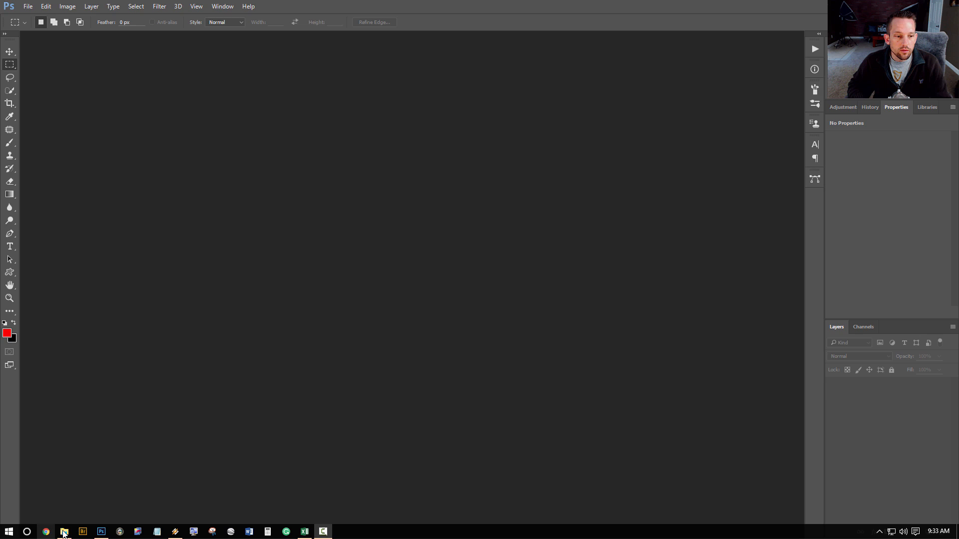
Step: Switch to File Explorer and open the JPEG folder inside Examples
left_click(63, 531)
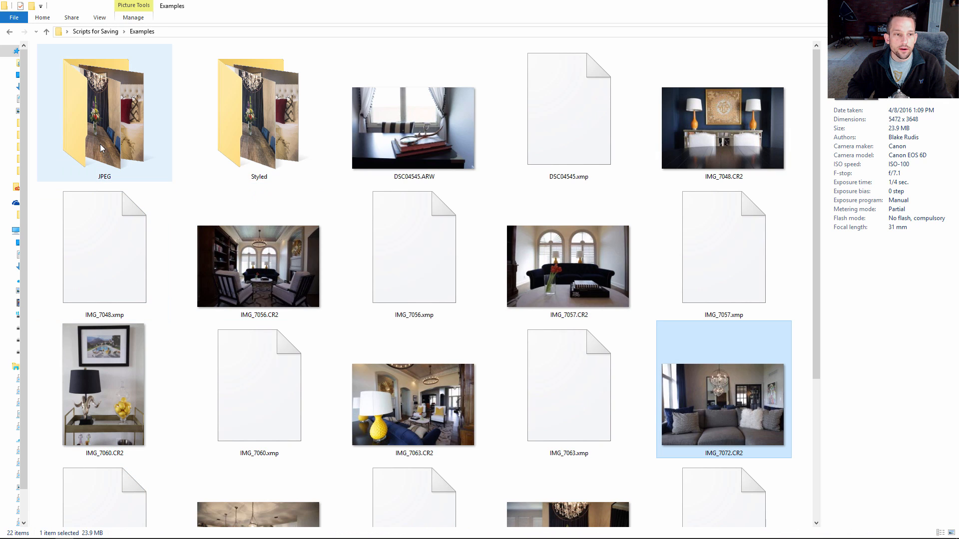
double_click(104, 113)
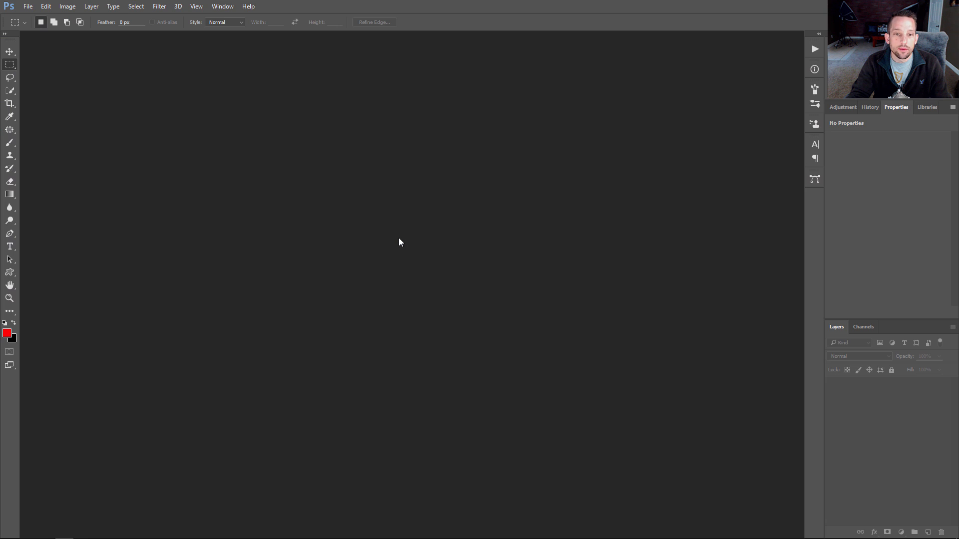
Step: Open IMG_7085.jpg from the JPEG output folder in Photoshop
left_click(63, 531)
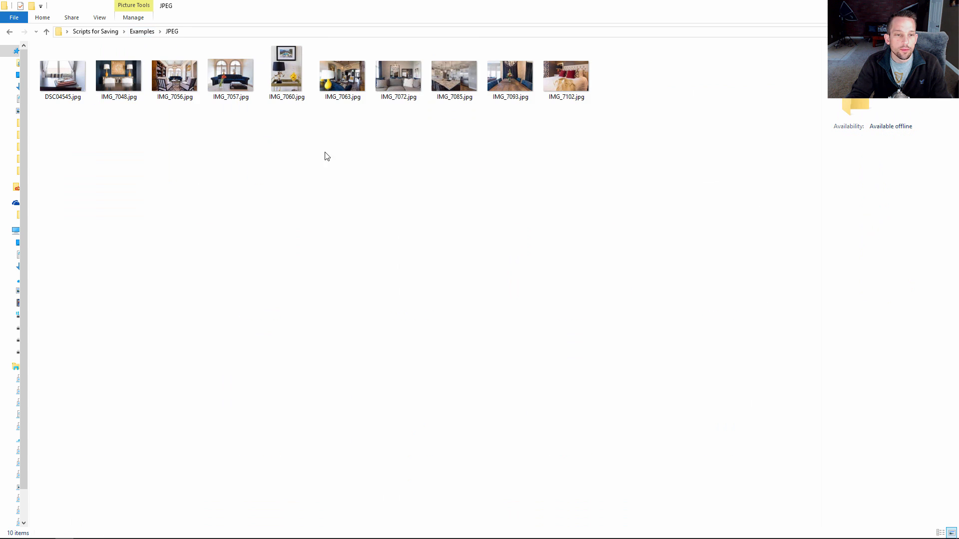
left_click(454, 76)
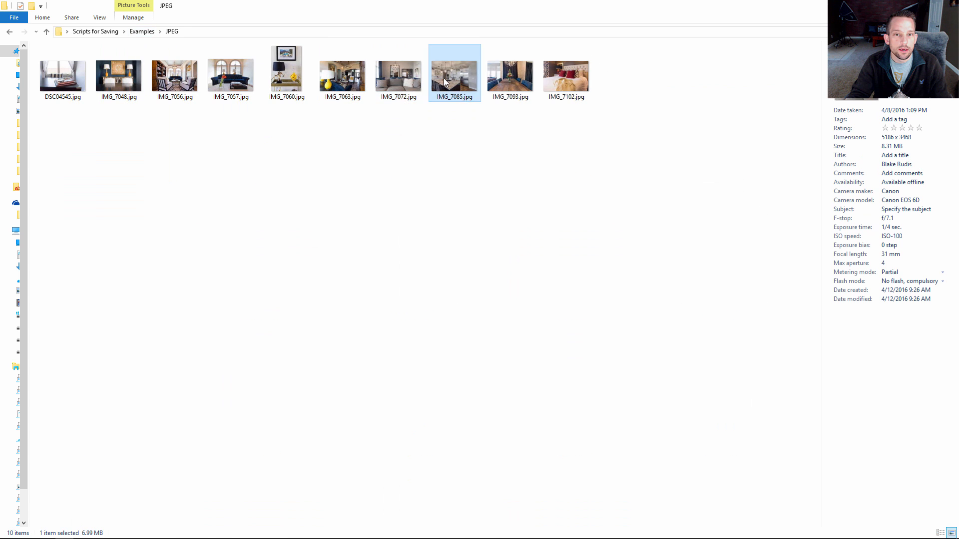
double_click(455, 68)
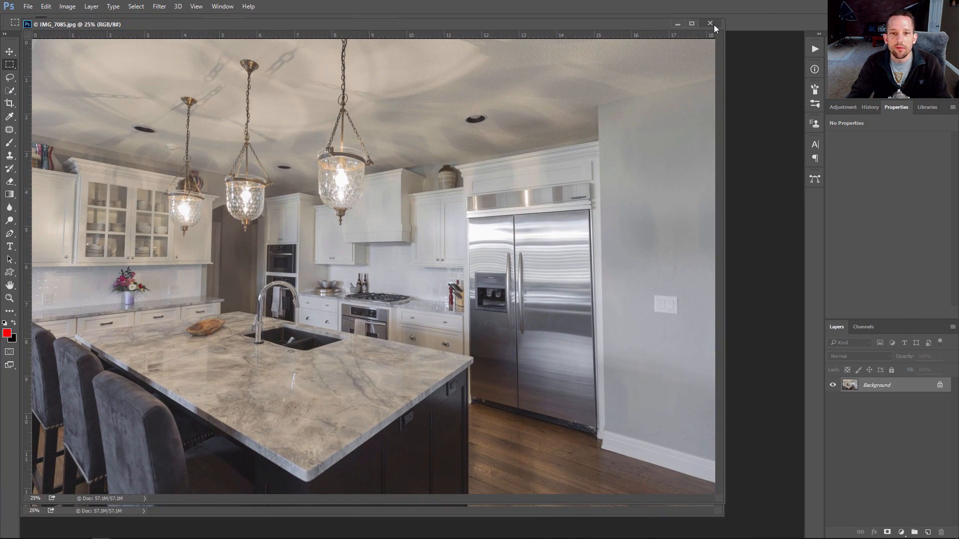
mouse_move(711, 24)
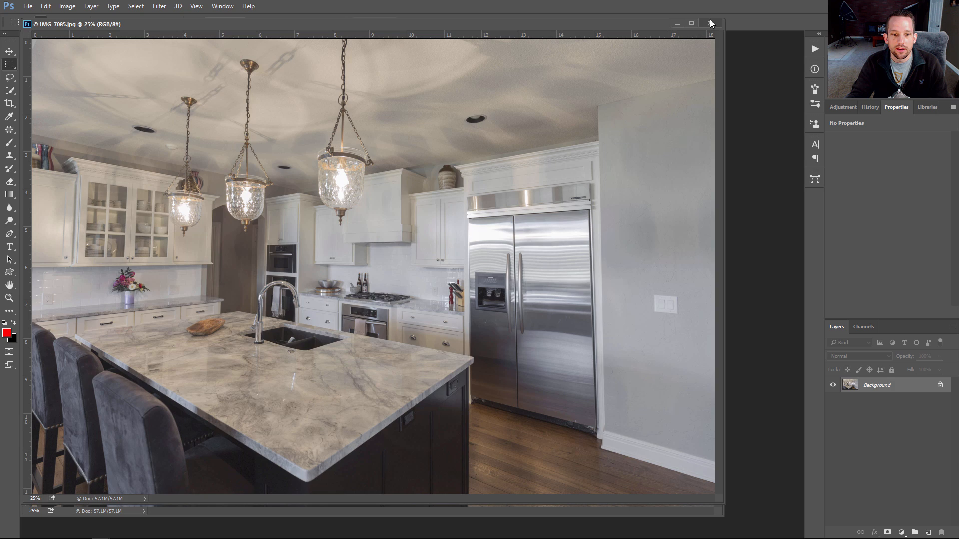